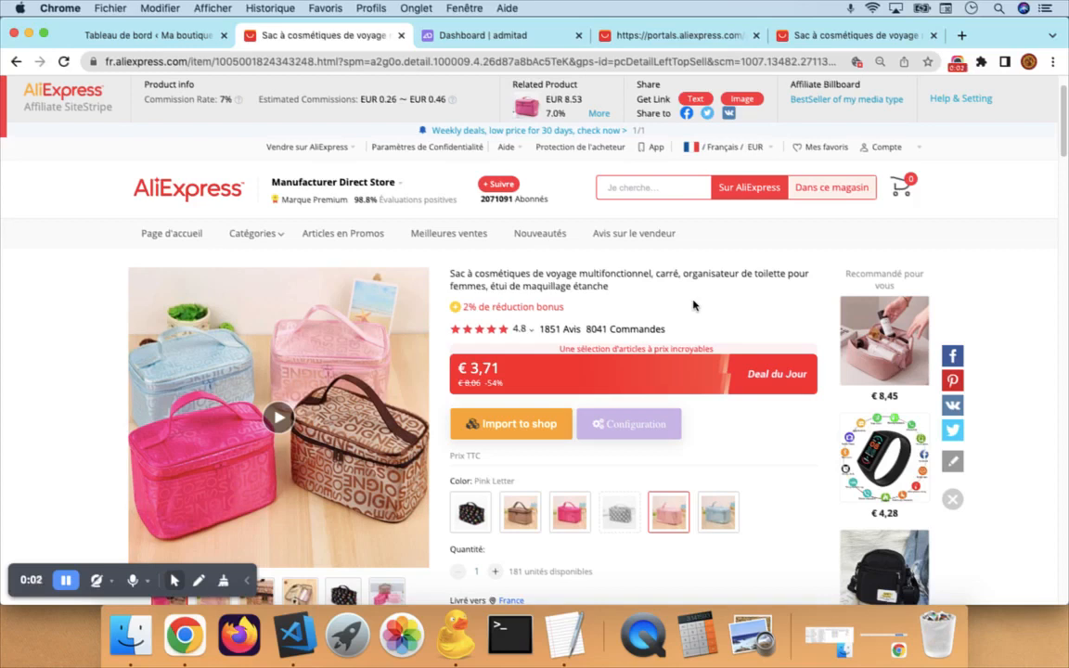
- Launch the Wooshark import customization window for the travel cosmetic bag
scroll(down, 3)
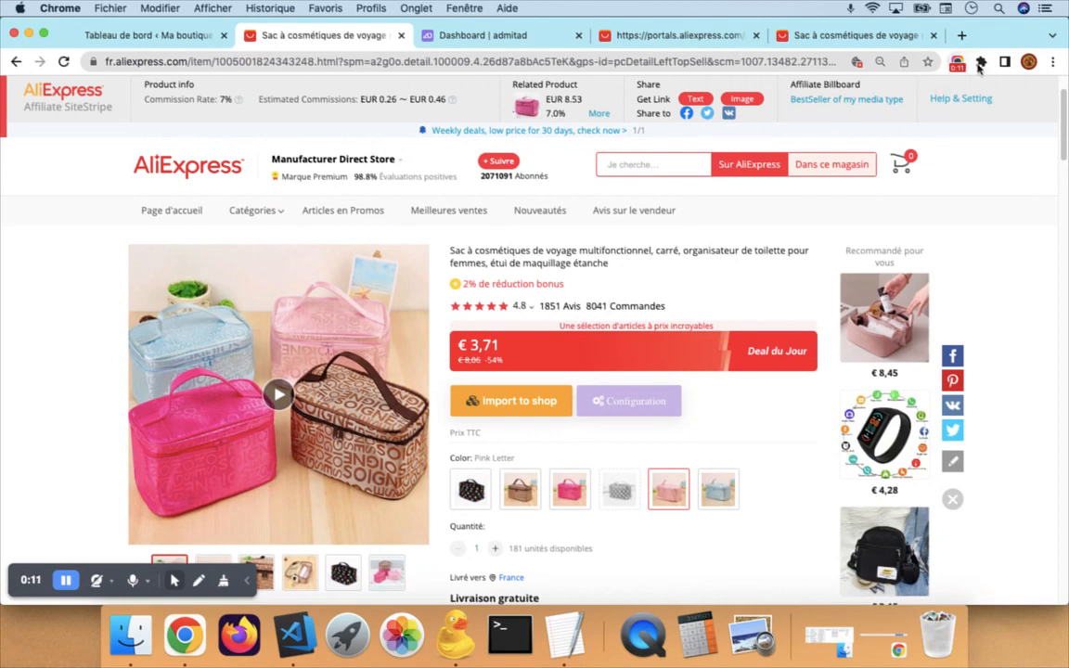
click(981, 63)
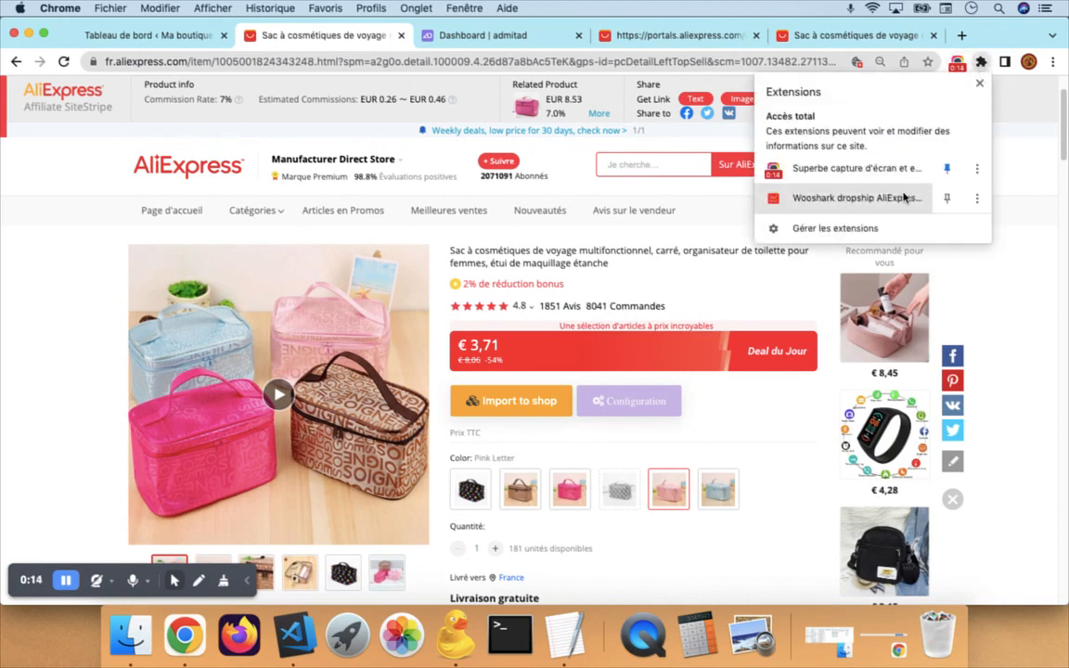
mouse_move(854, 197)
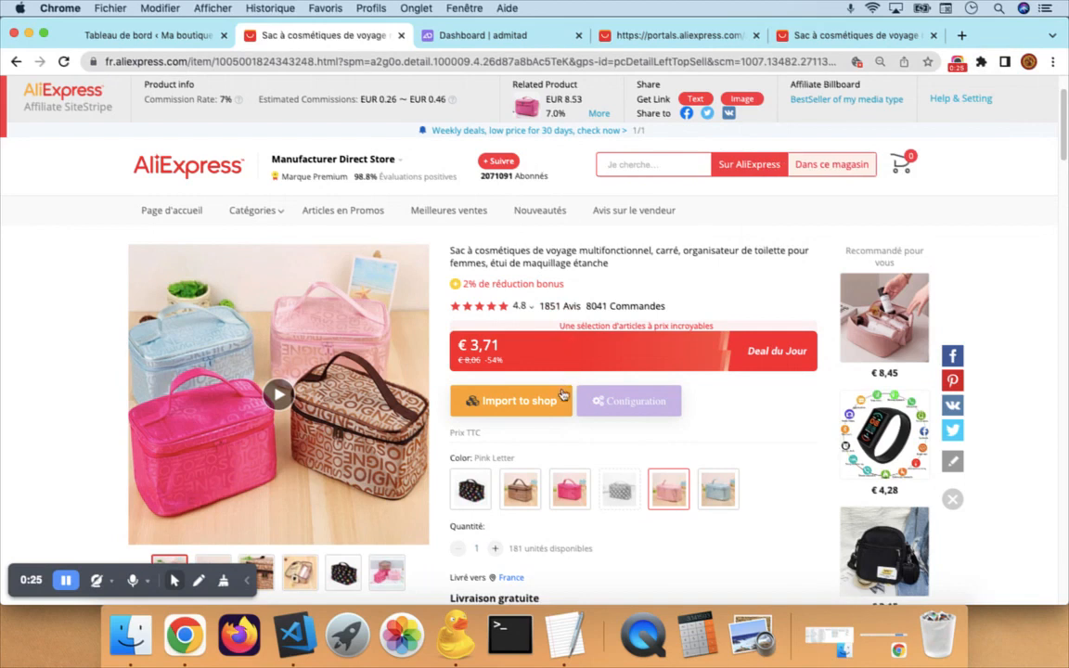
mouse_move(560, 427)
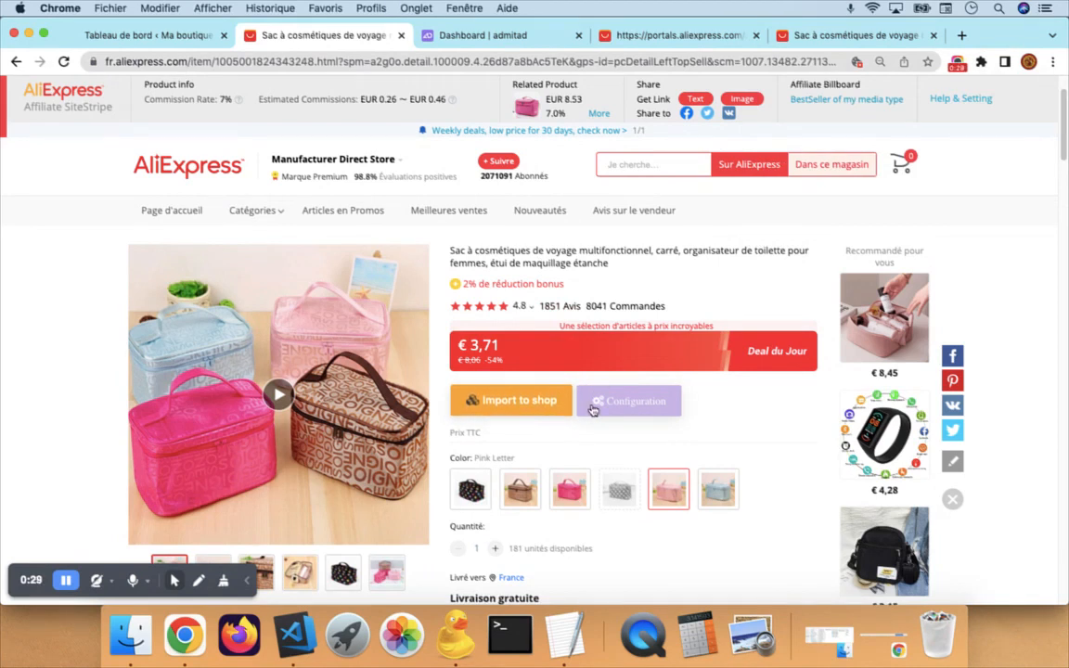
mouse_move(512, 401)
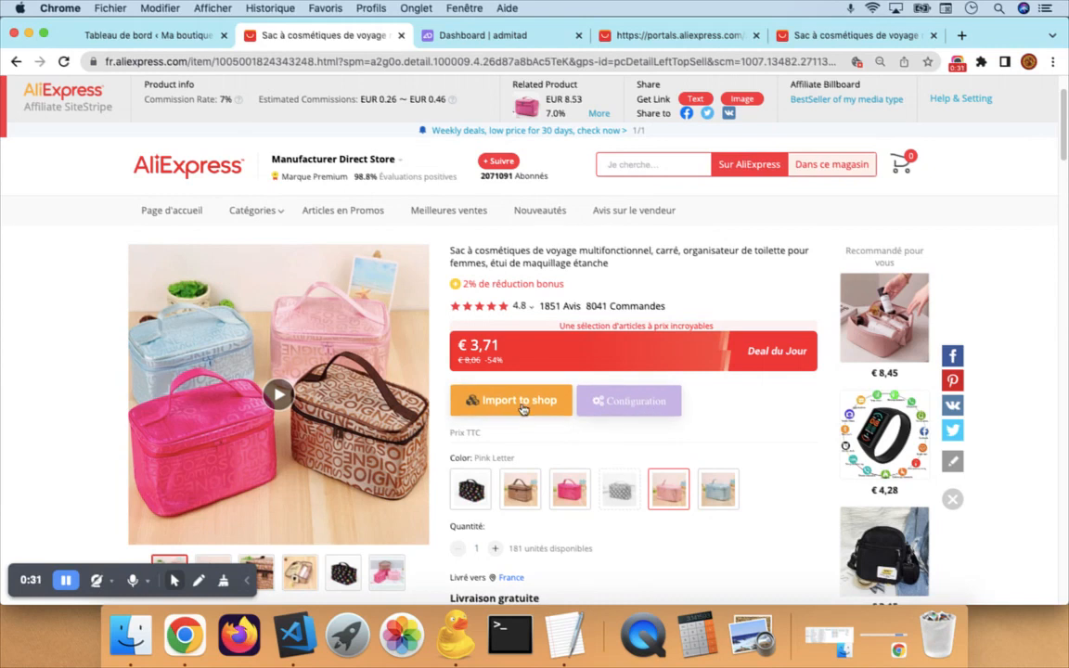
click(512, 401)
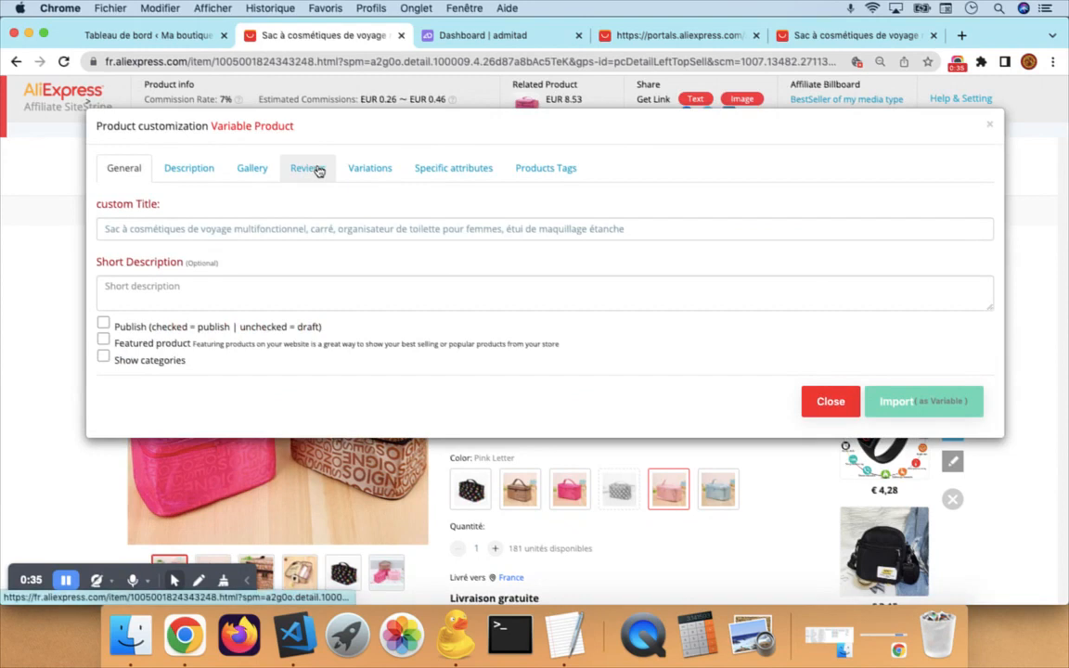
mouse_move(234, 159)
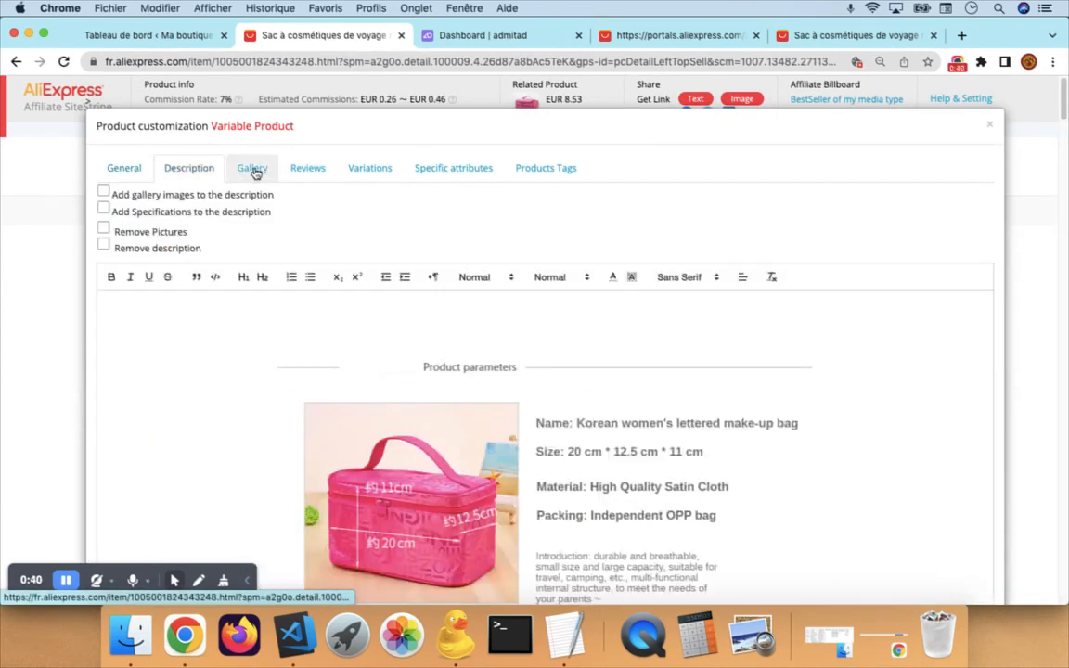
- Review the Reviews, Description and Specific attributes, then show the Variations list with colour prices
click(308, 167)
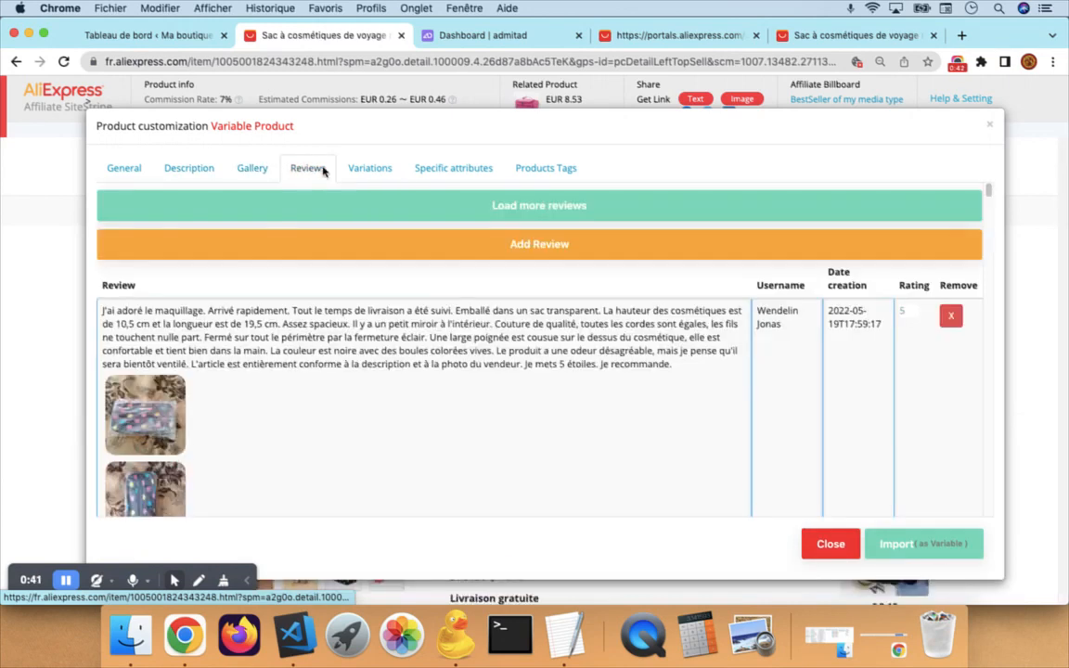
click(189, 167)
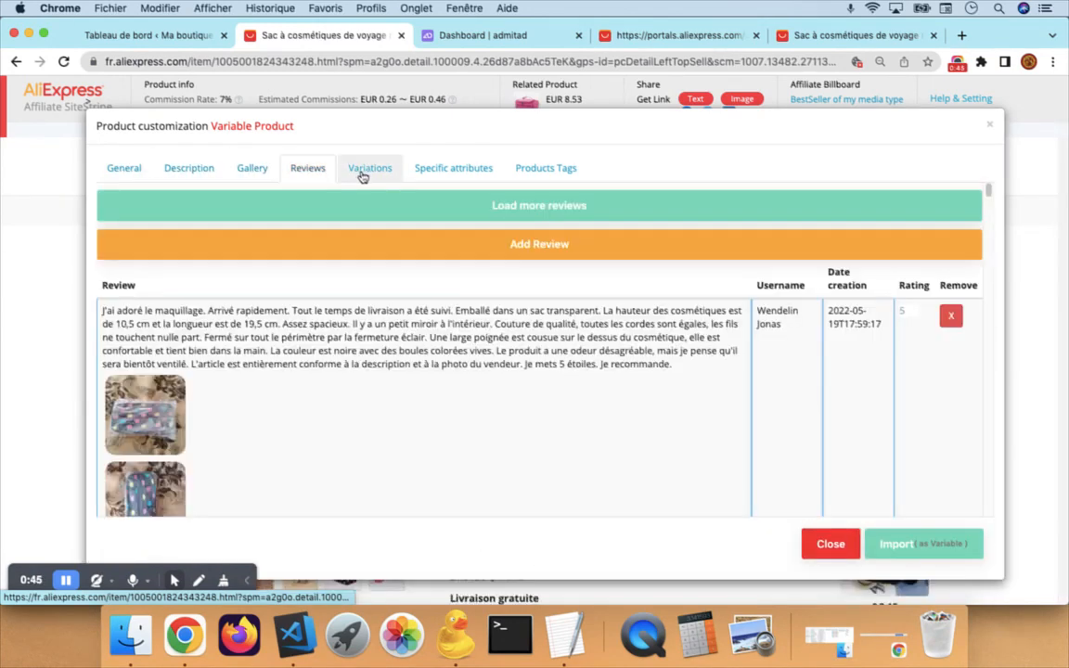
click(453, 167)
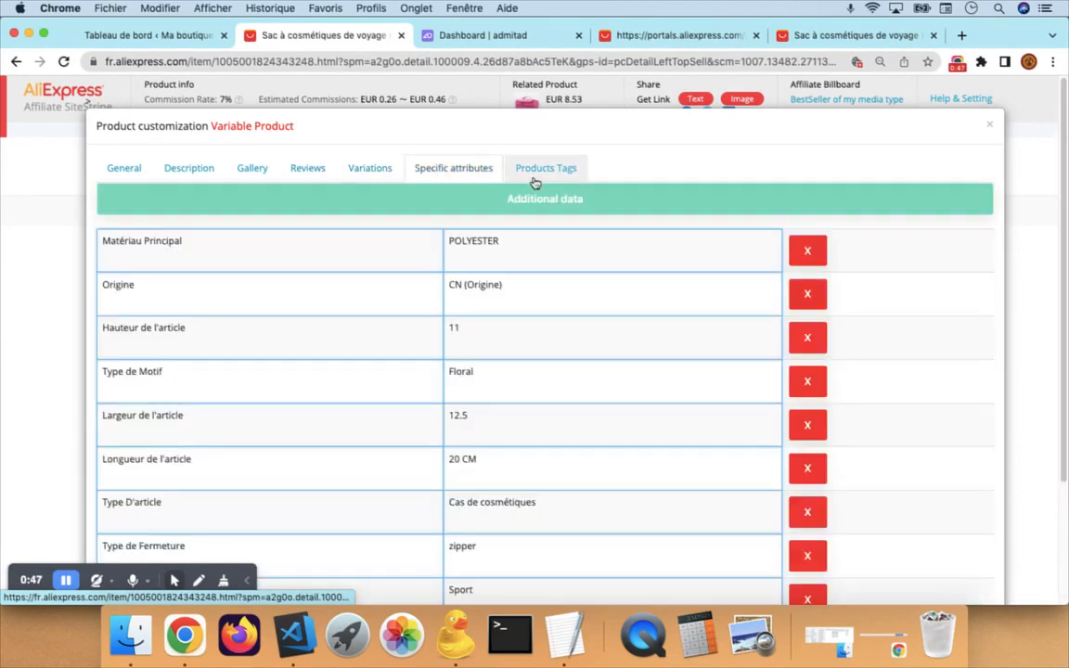
click(369, 167)
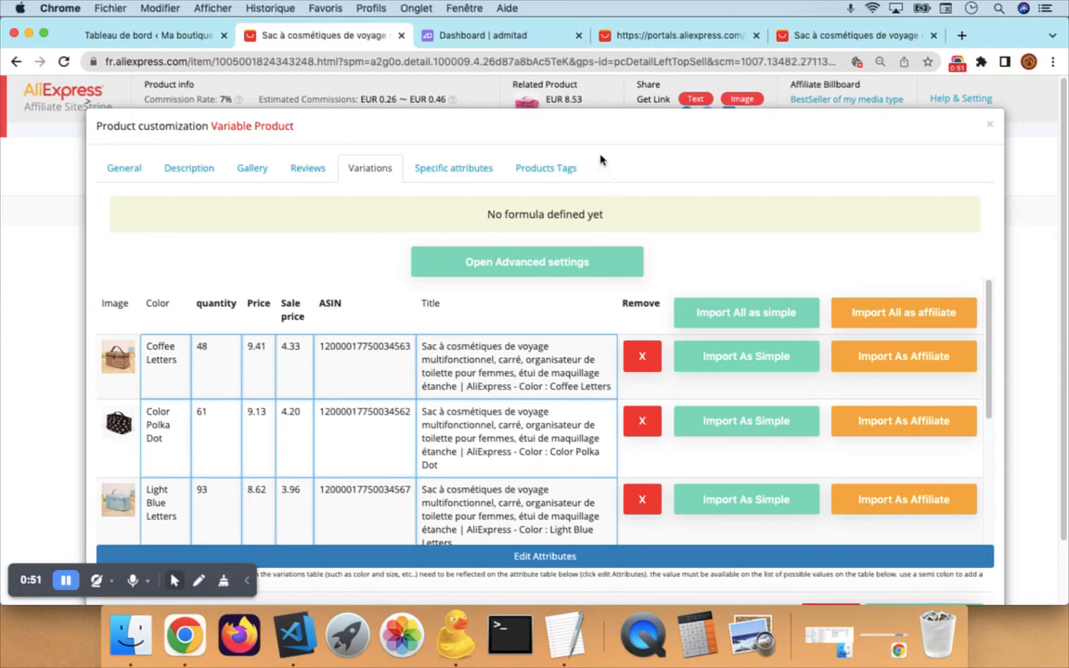
mouse_move(390, 219)
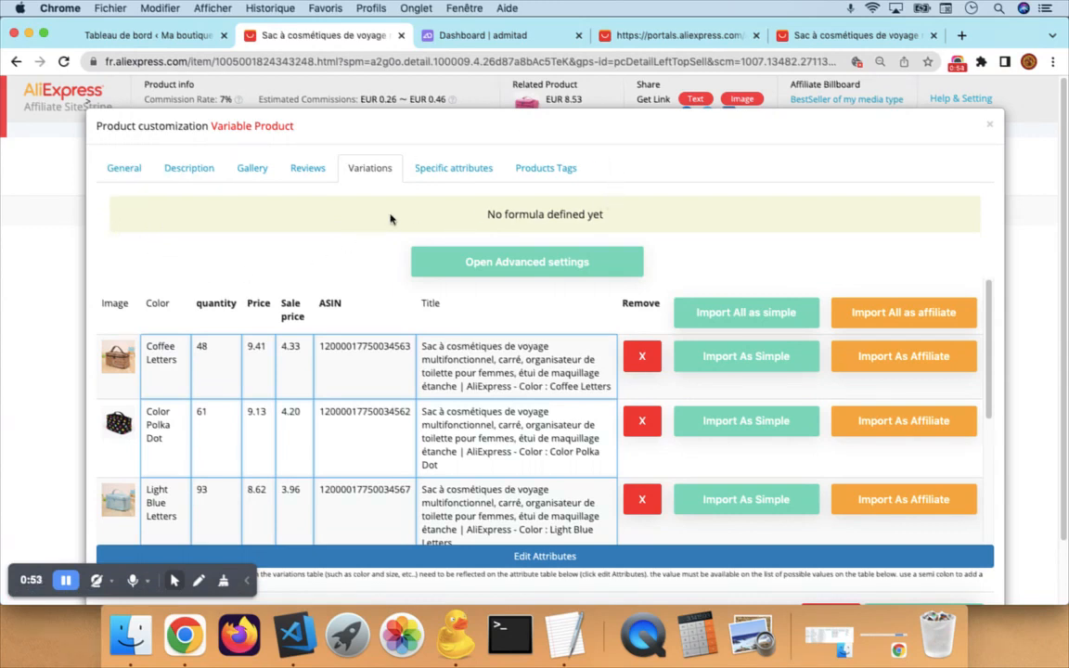
mouse_move(776, 268)
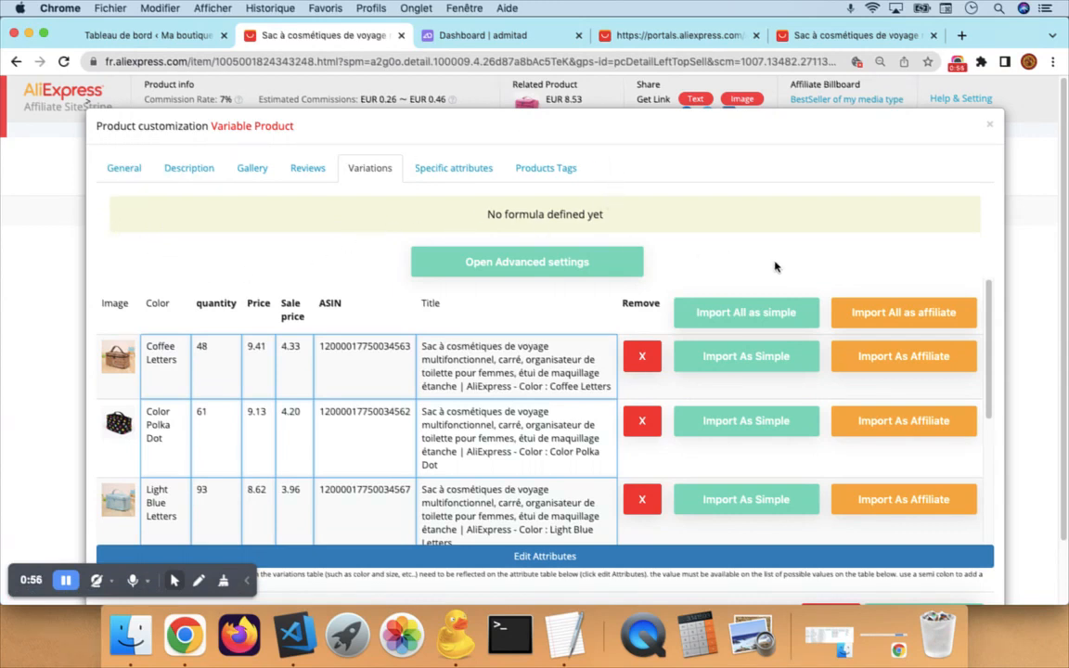
mouse_move(551, 326)
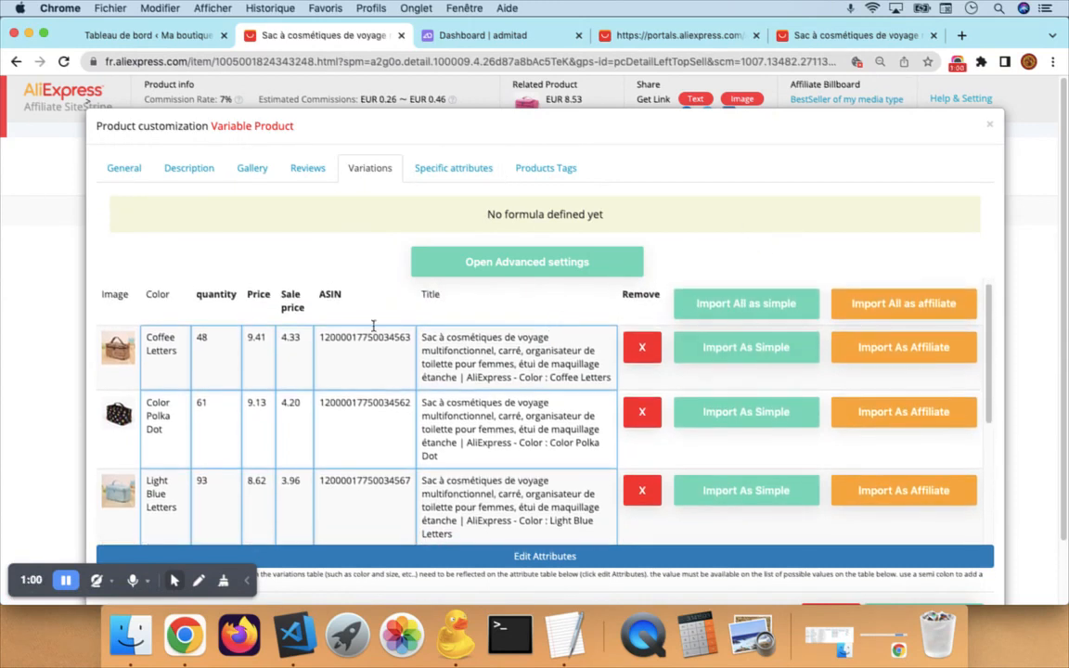
scroll(down, 3)
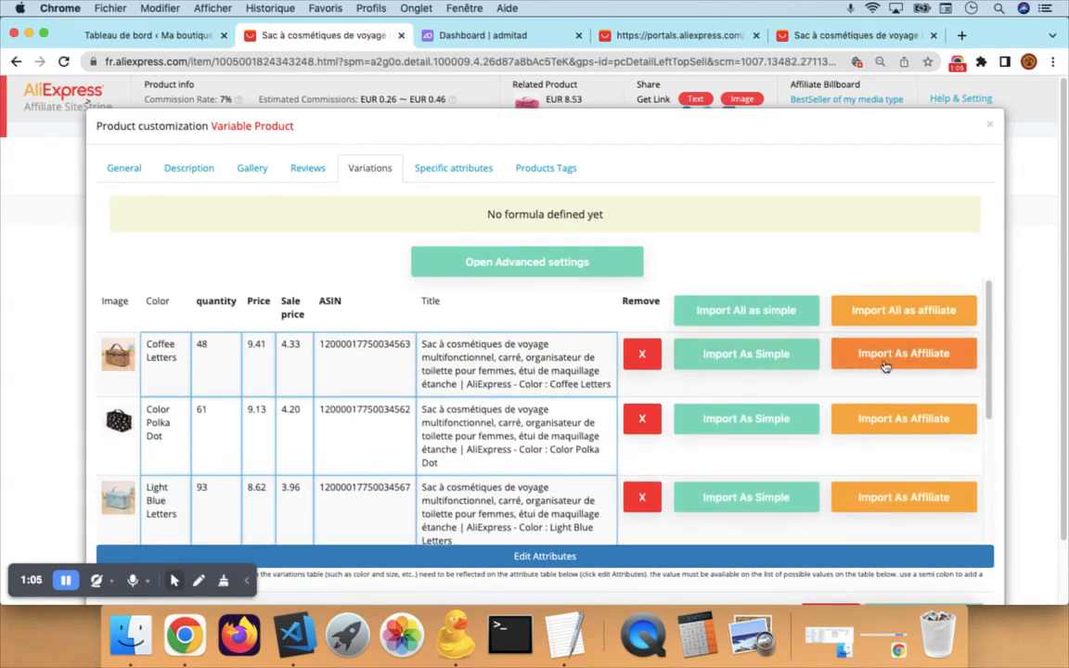
mouse_move(913, 362)
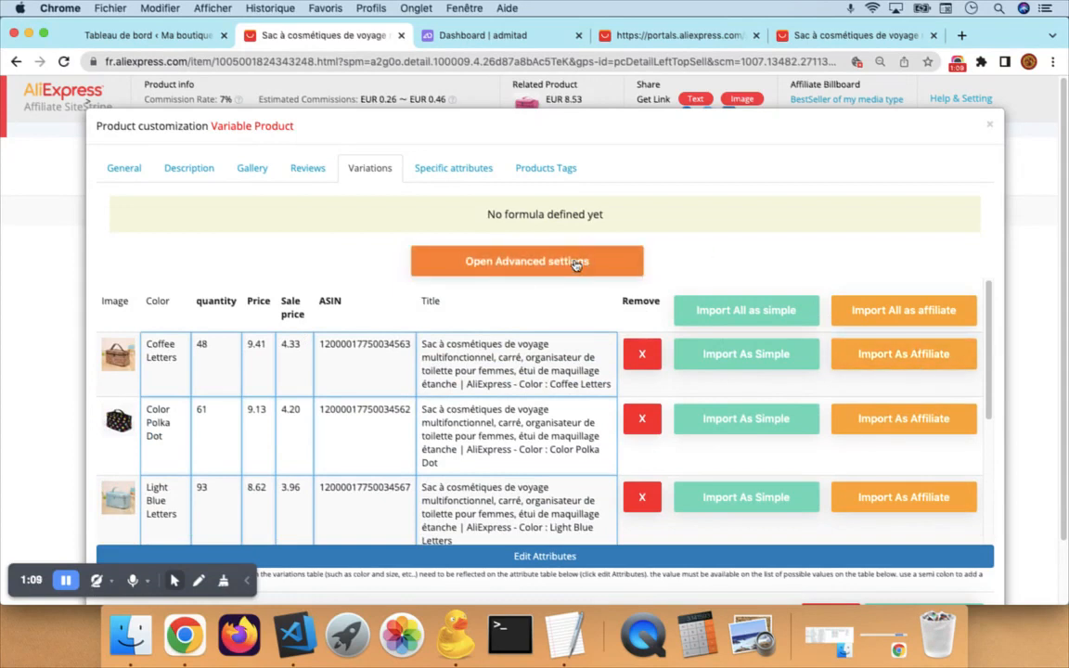
- Reveal the advanced import preferences and enter the AliExpress Portals affiliate link for the bag
click(527, 260)
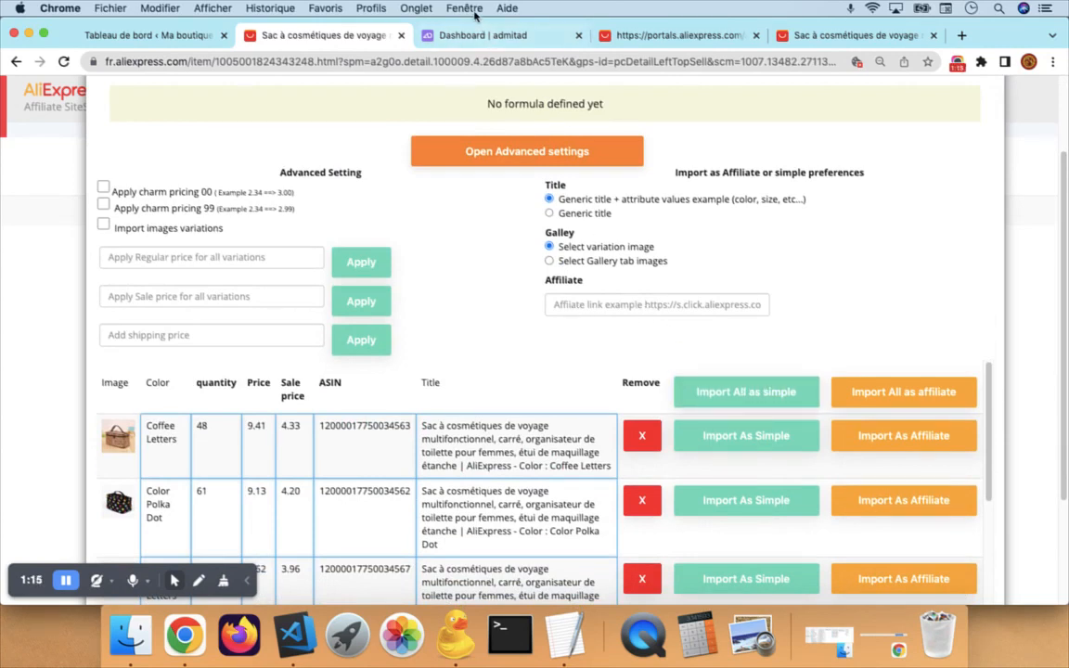
click(677, 35)
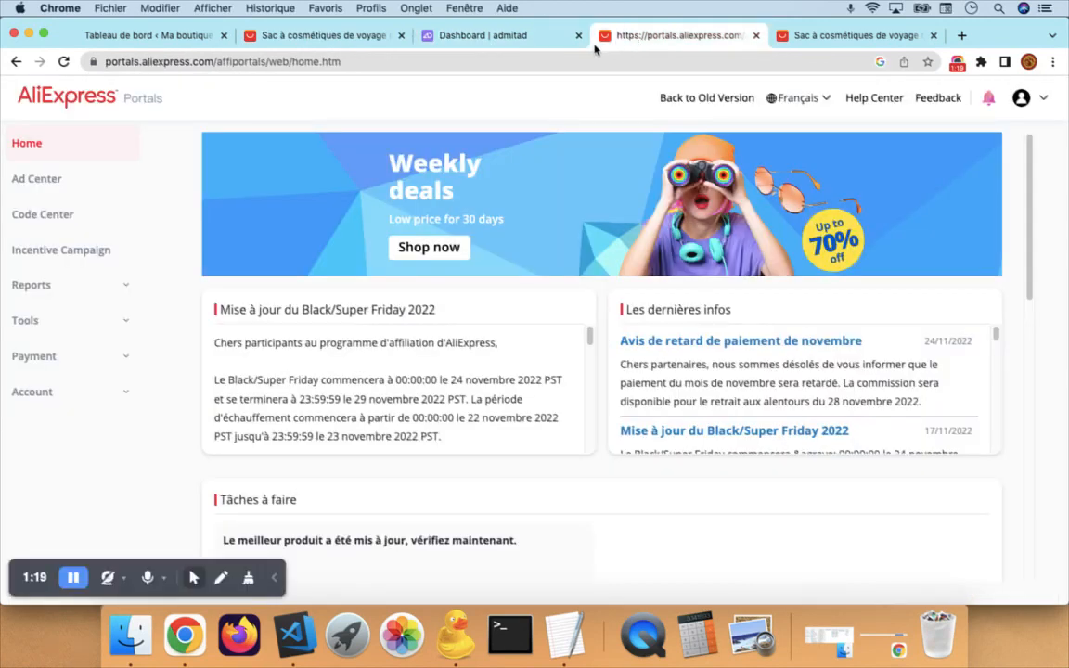
click(854, 33)
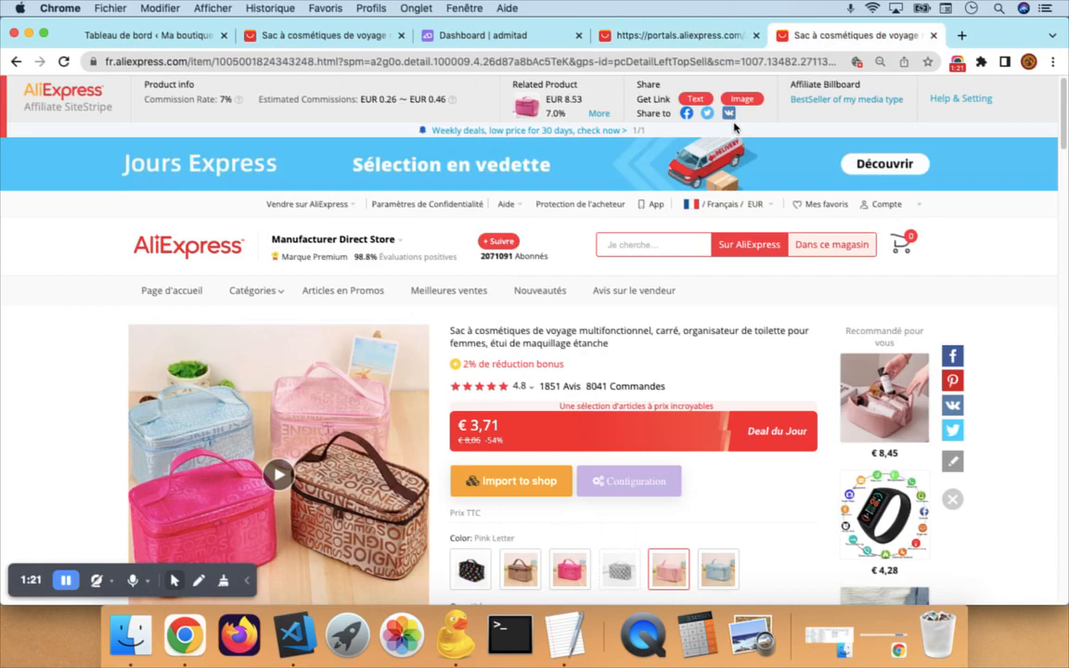
mouse_move(189, 126)
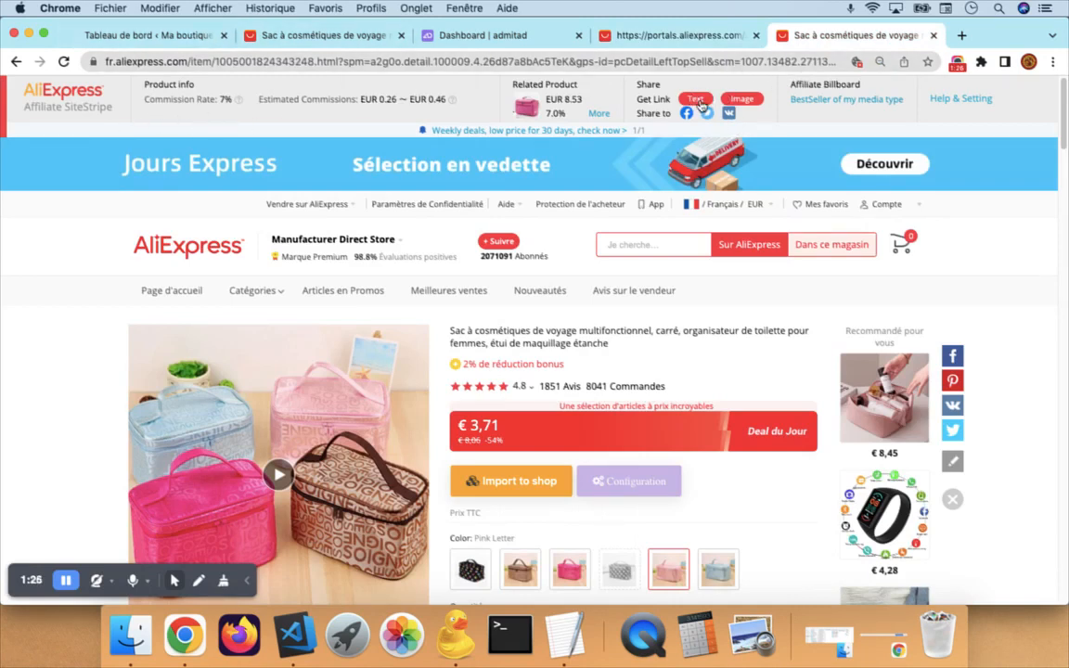
click(695, 99)
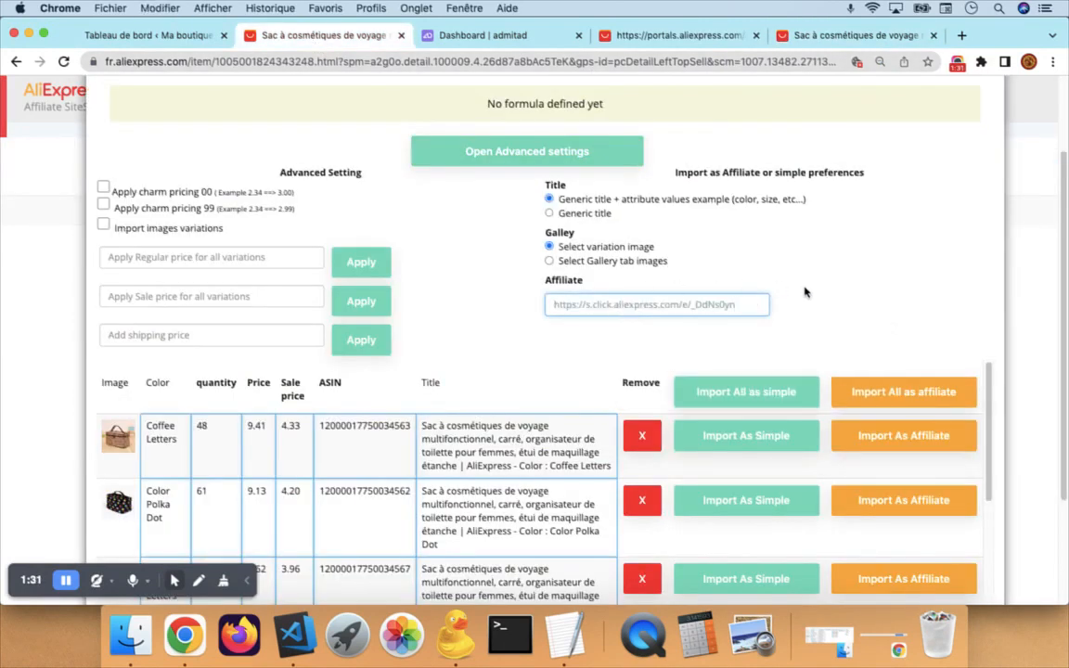
scroll(down, 3)
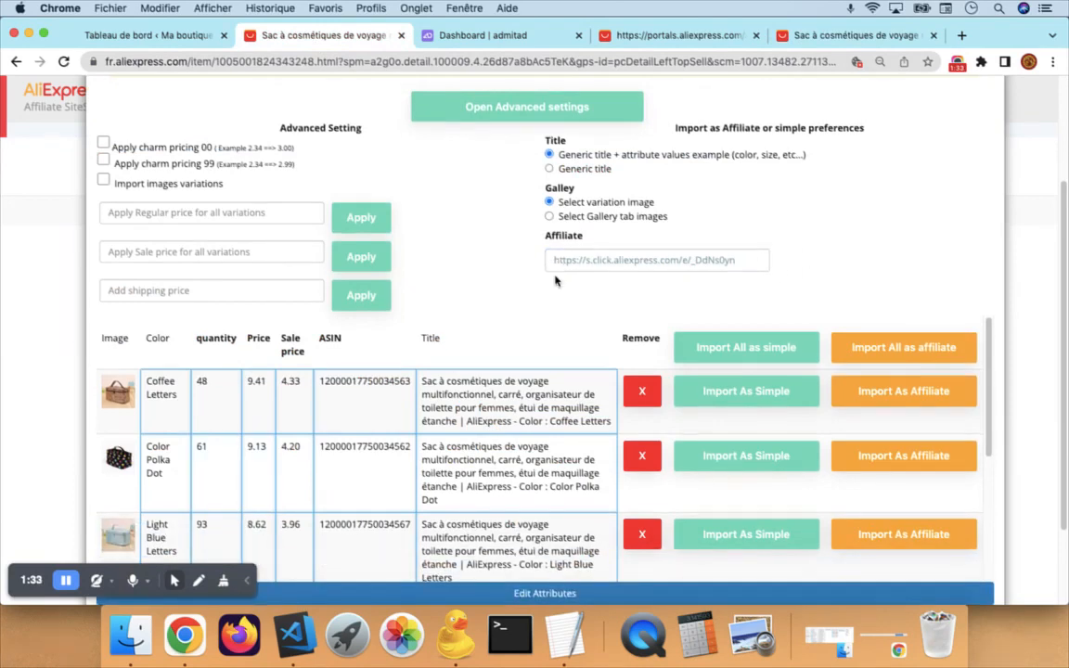
scroll(down, 3)
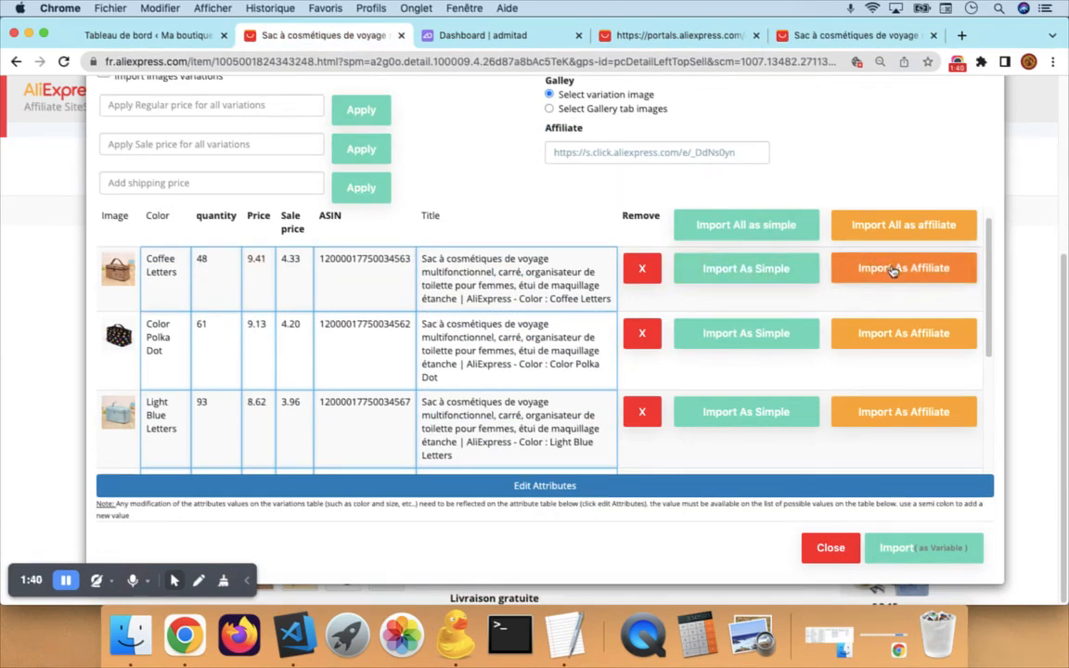
- Import the Coffee Letters and Color Polka Dot variations as affiliate products until insertion succeeds
click(902, 271)
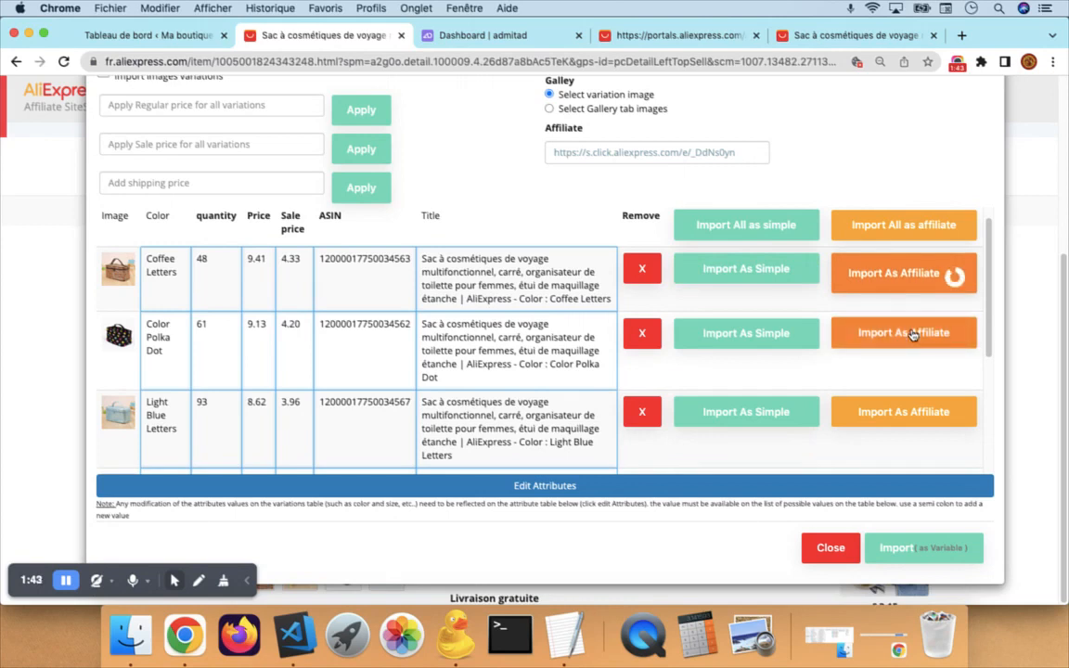
click(902, 270)
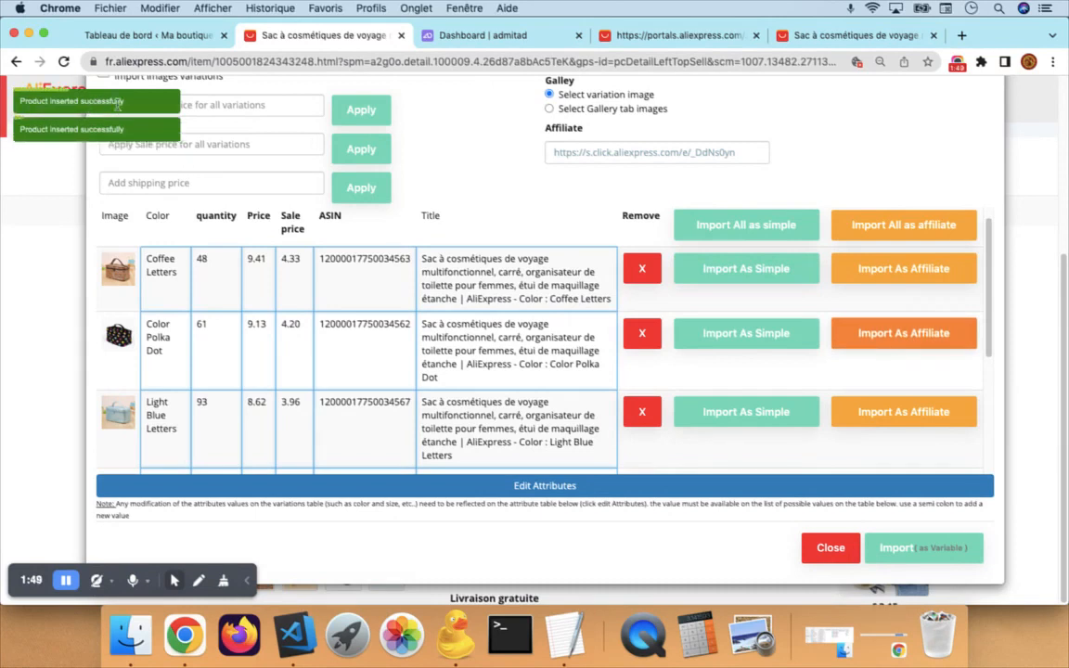
mouse_move(146, 249)
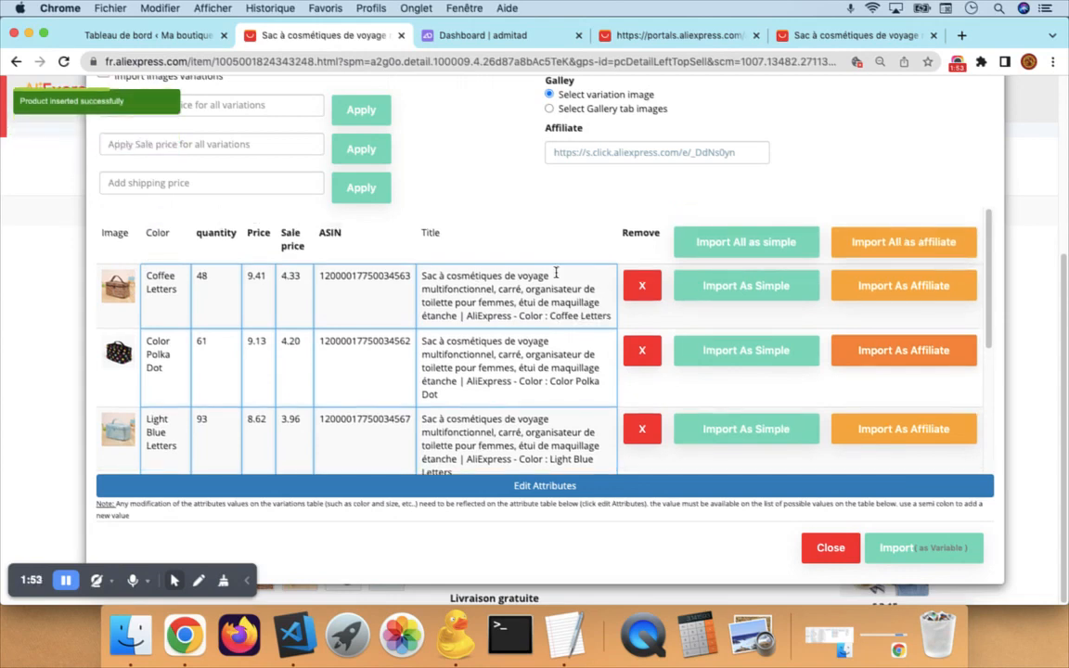
mouse_move(107, 301)
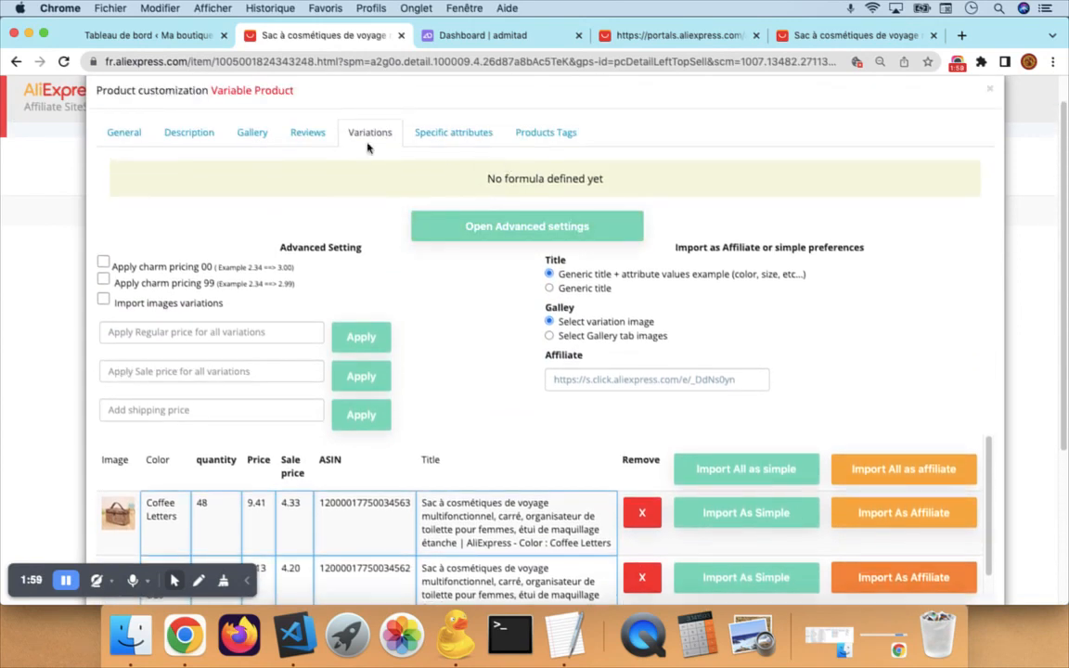
scroll(down, 3)
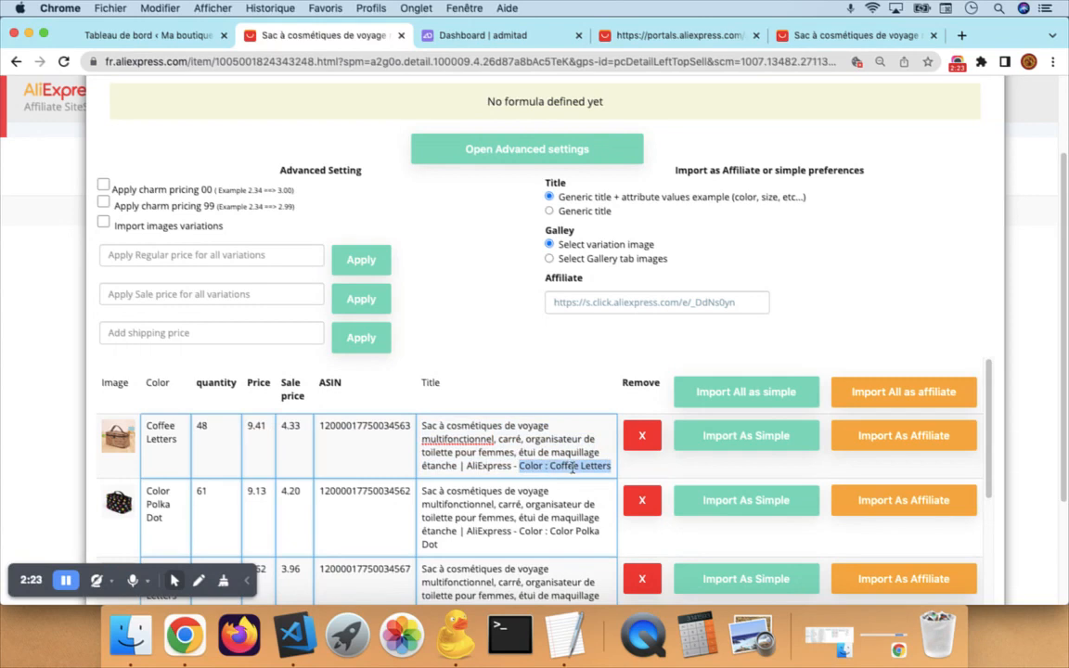
mouse_move(215, 457)
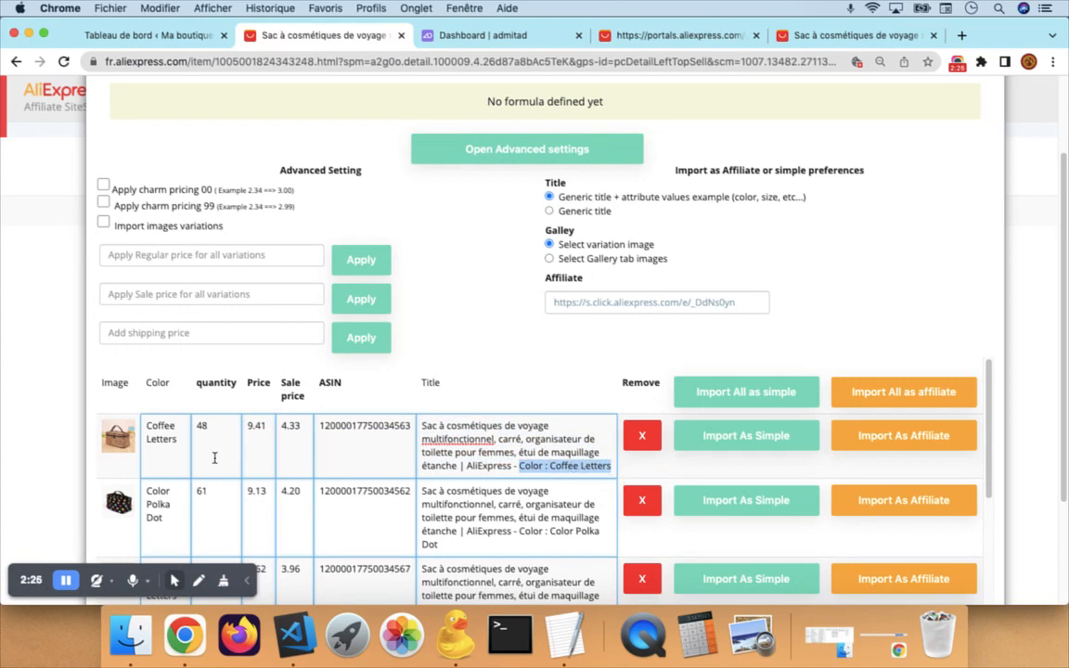
mouse_move(572, 366)
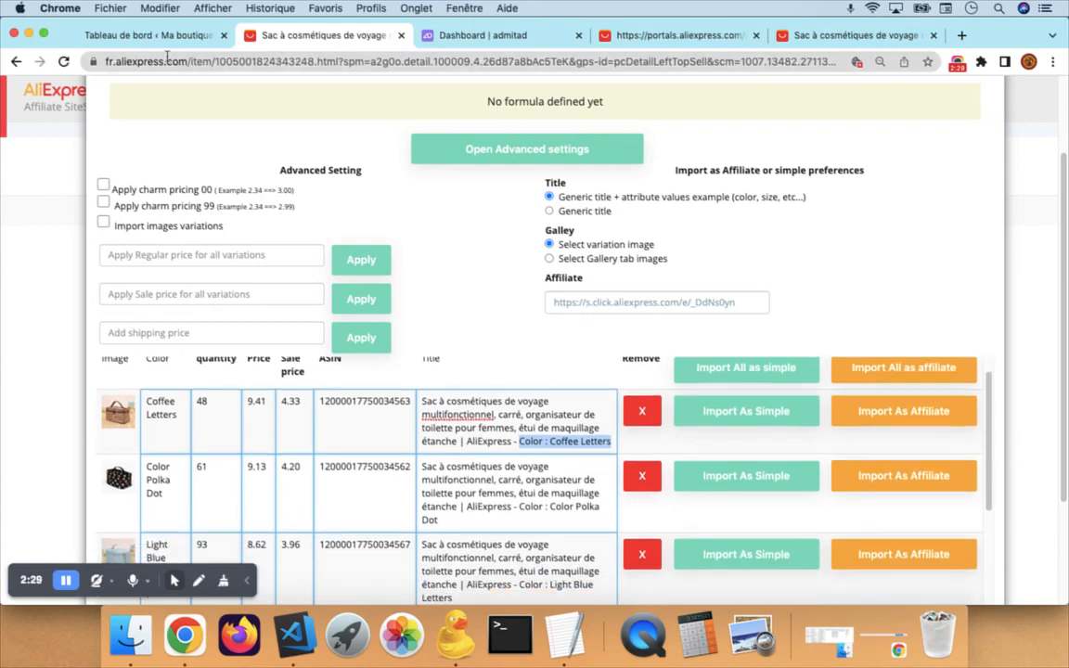
- Show the WooCommerce Produits list and open the Coffee Letters draft's editor in a new tab
click(139, 35)
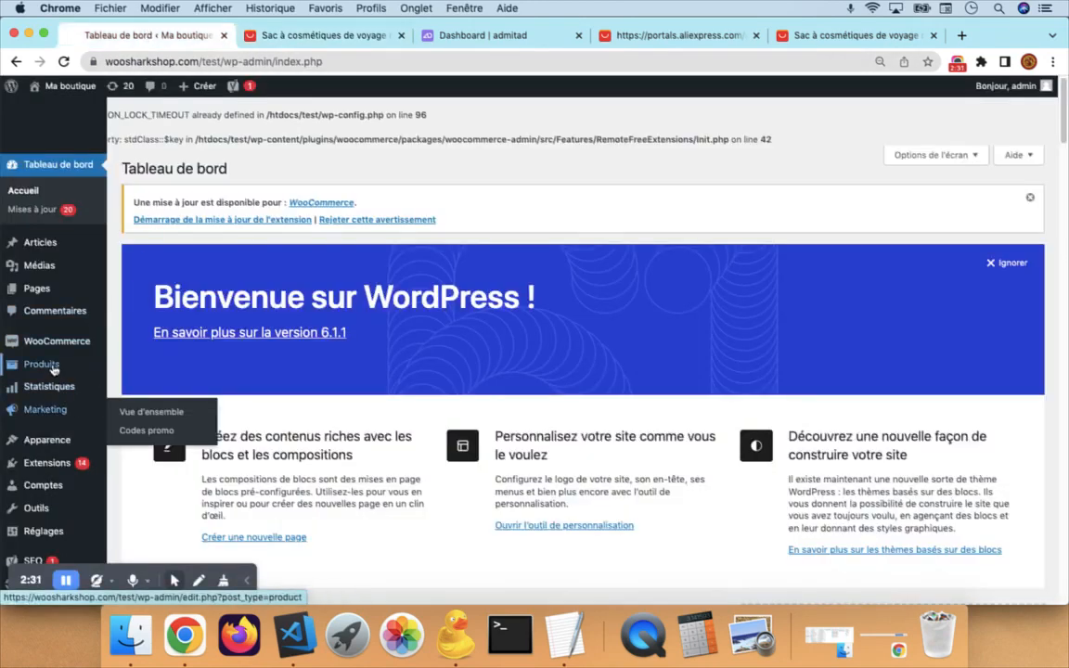
click(40, 364)
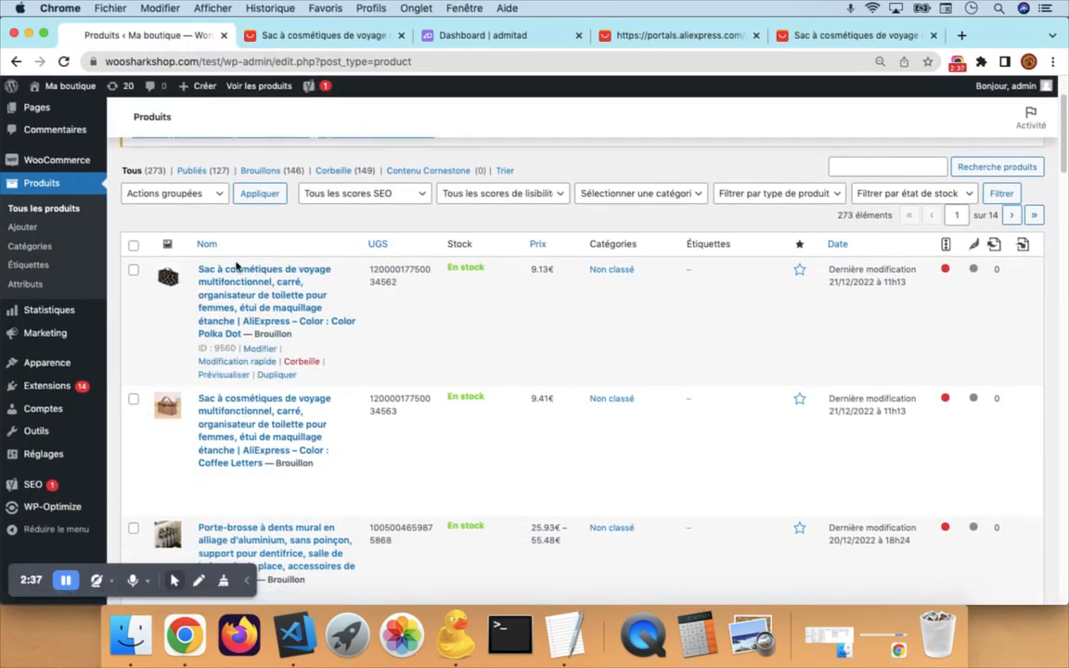
mouse_move(287, 379)
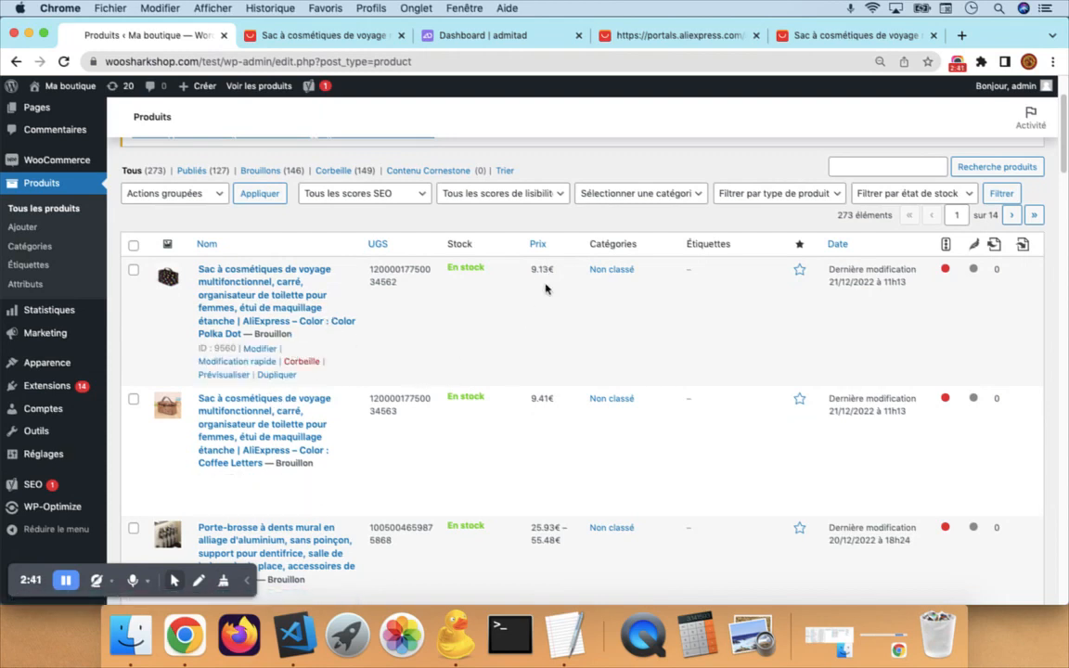
right_click(264, 269)
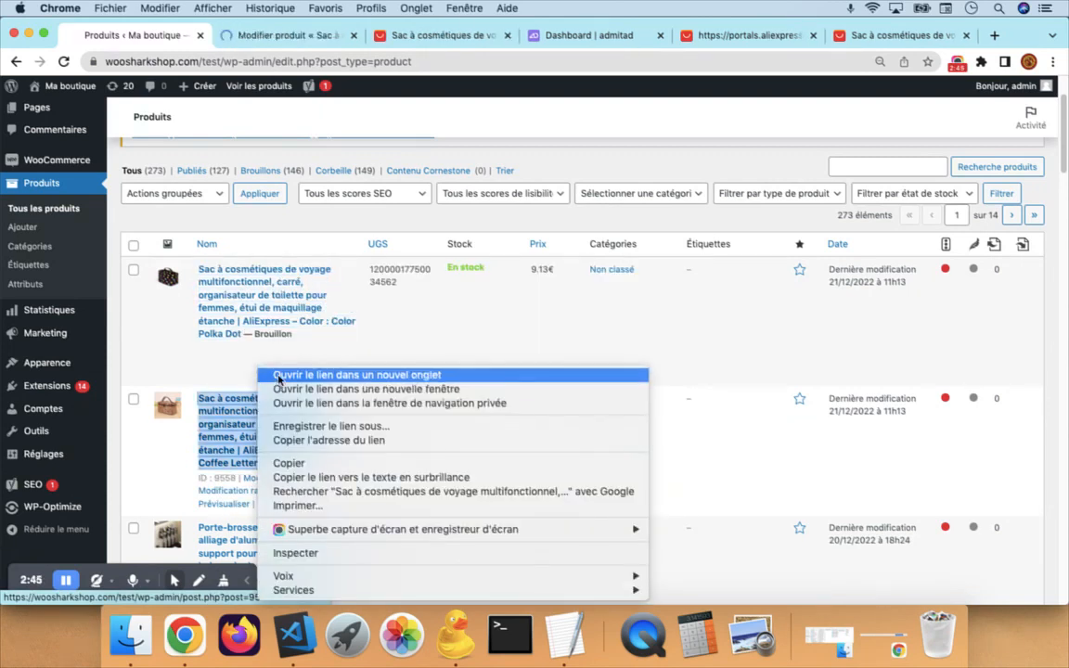
click(356, 375)
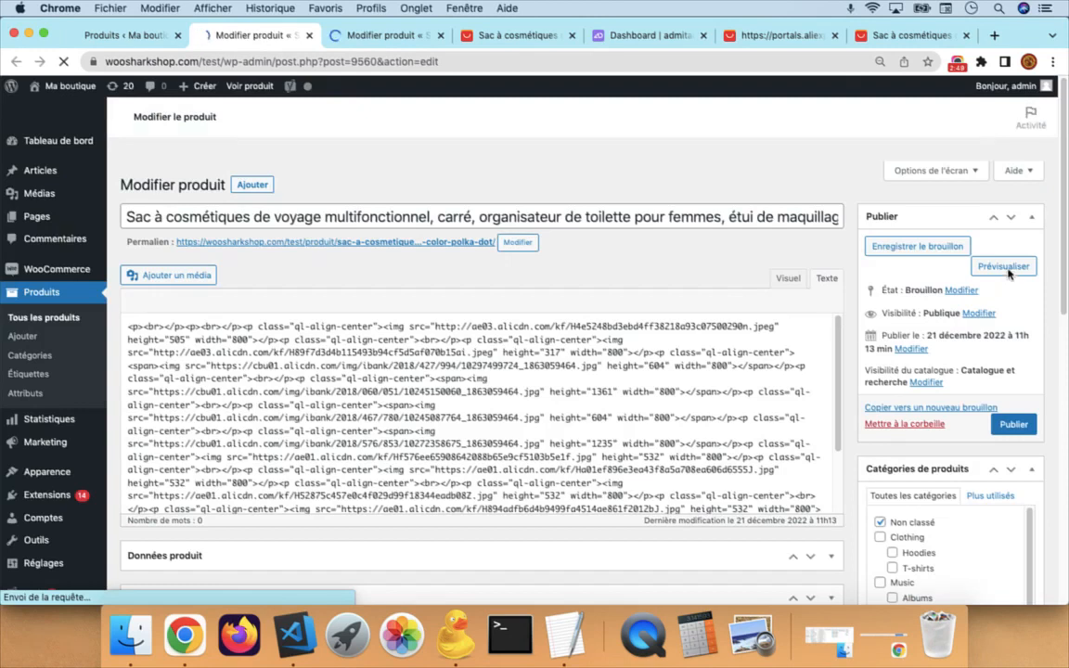
- Preview the Color Polka Dot draft on the storefront and review its title, price and attributes
click(1002, 267)
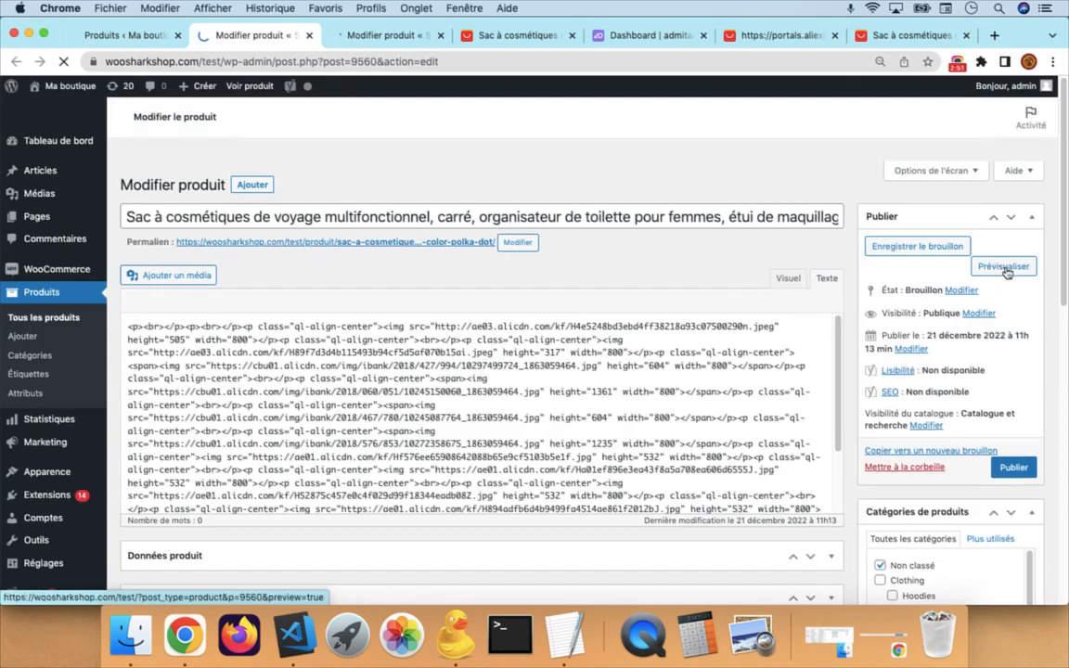
click(1002, 267)
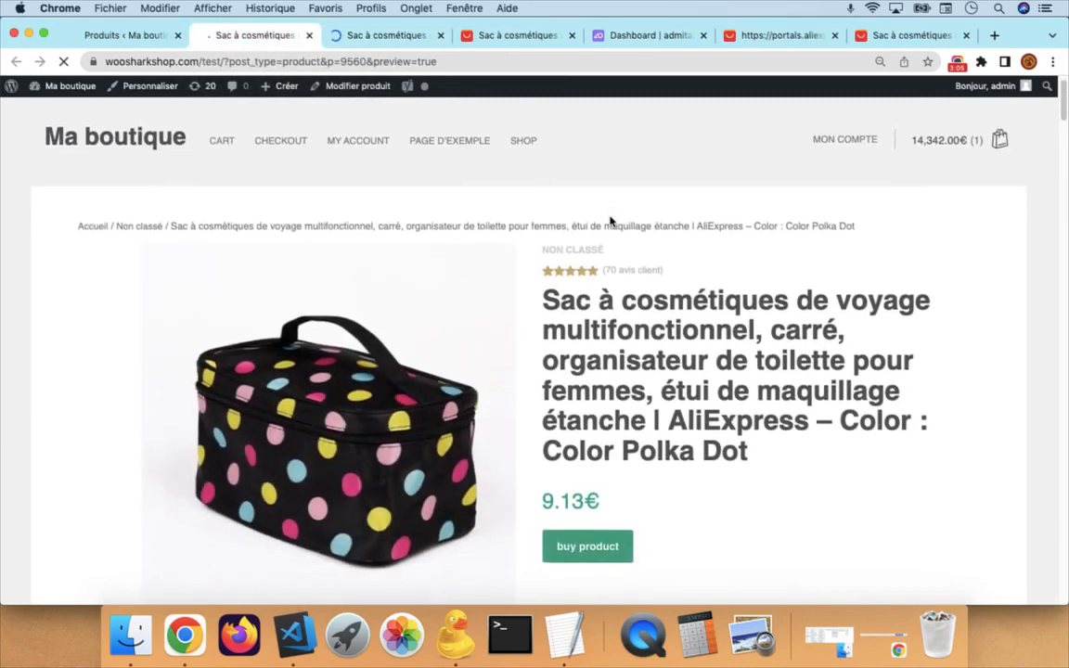
scroll(down, 3)
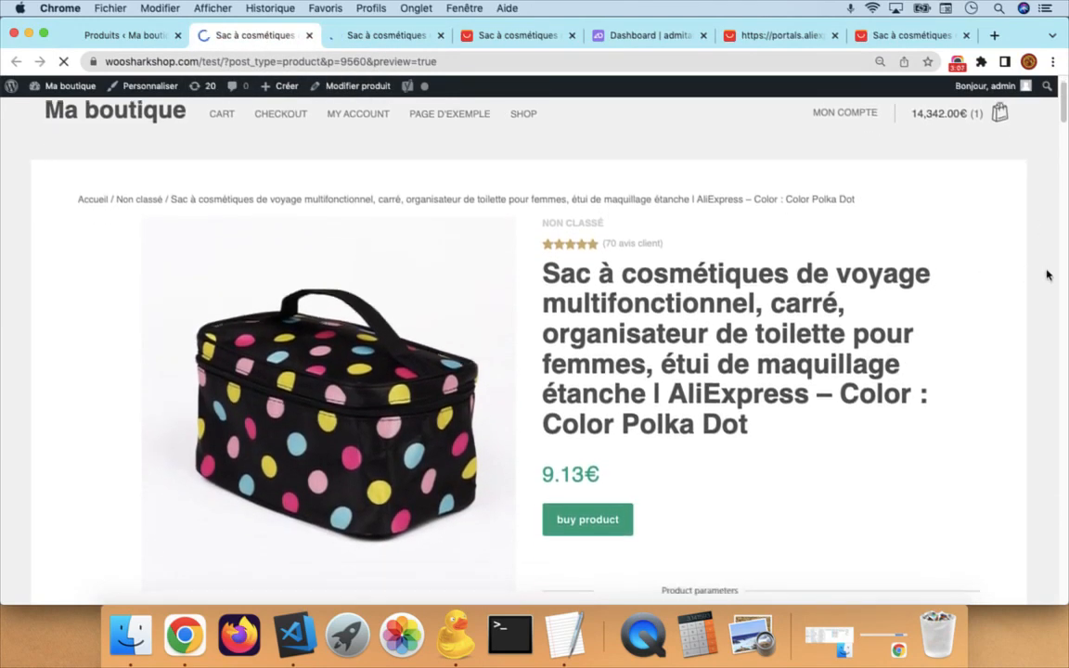
scroll(down, 3)
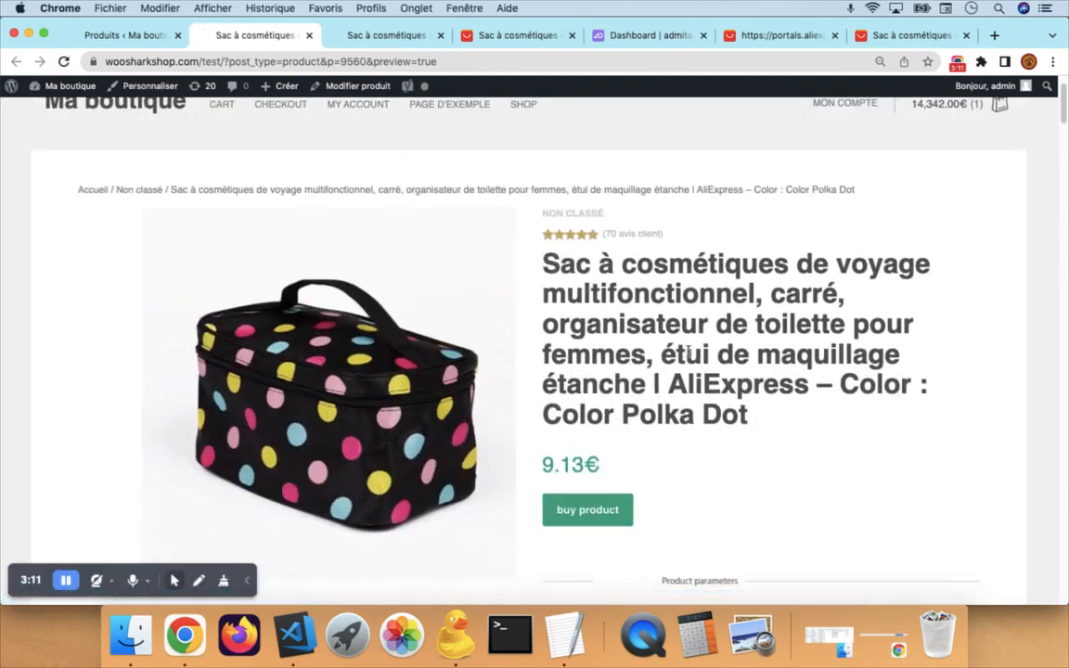
scroll(down, 3)
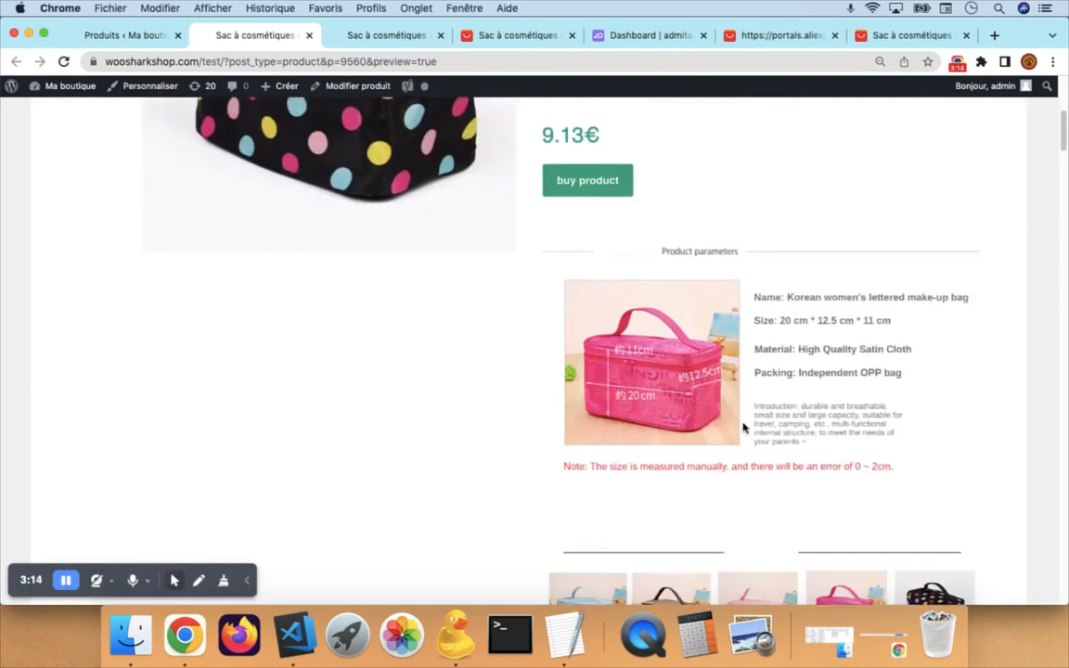
scroll(down, 3)
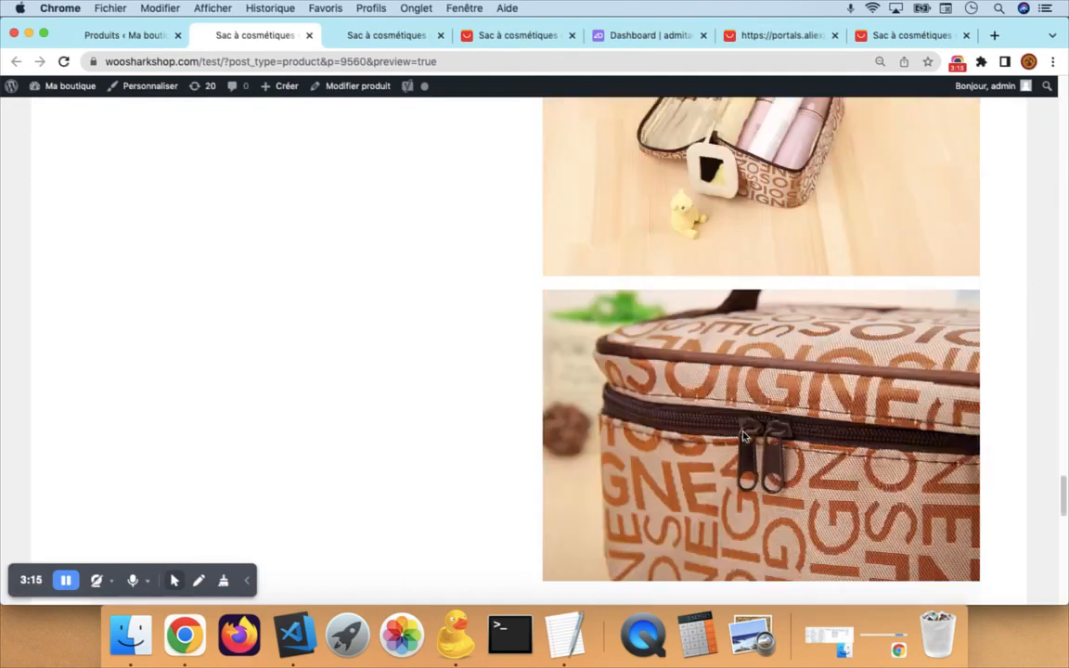
scroll(down, 3)
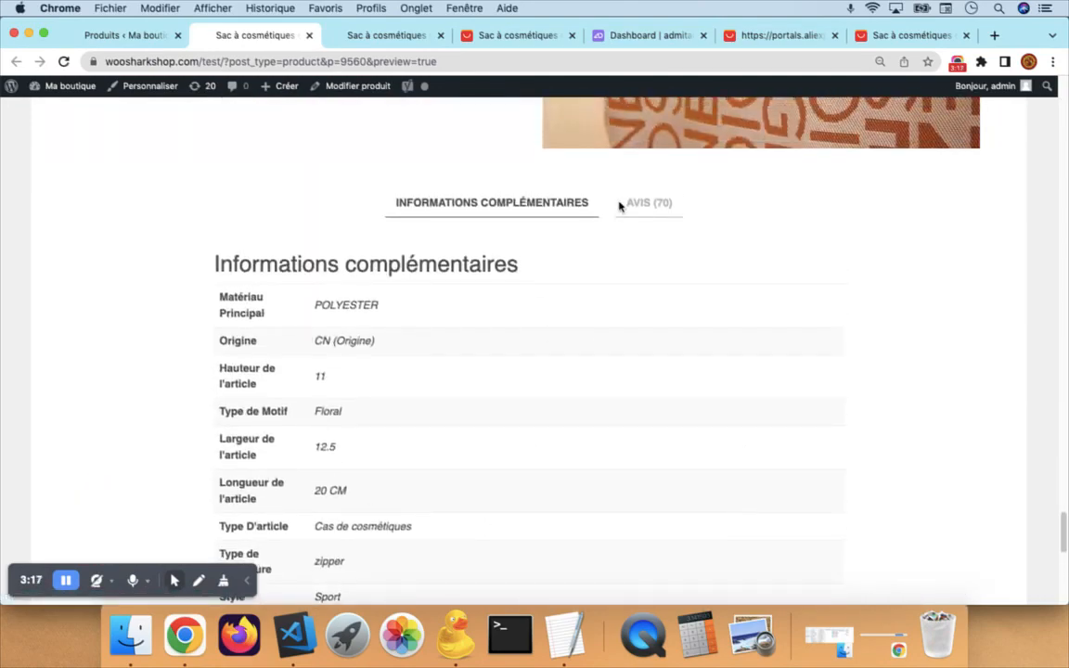
- Show the Avis customer reviews of the preview, then view the Coffee Letters preview
click(650, 203)
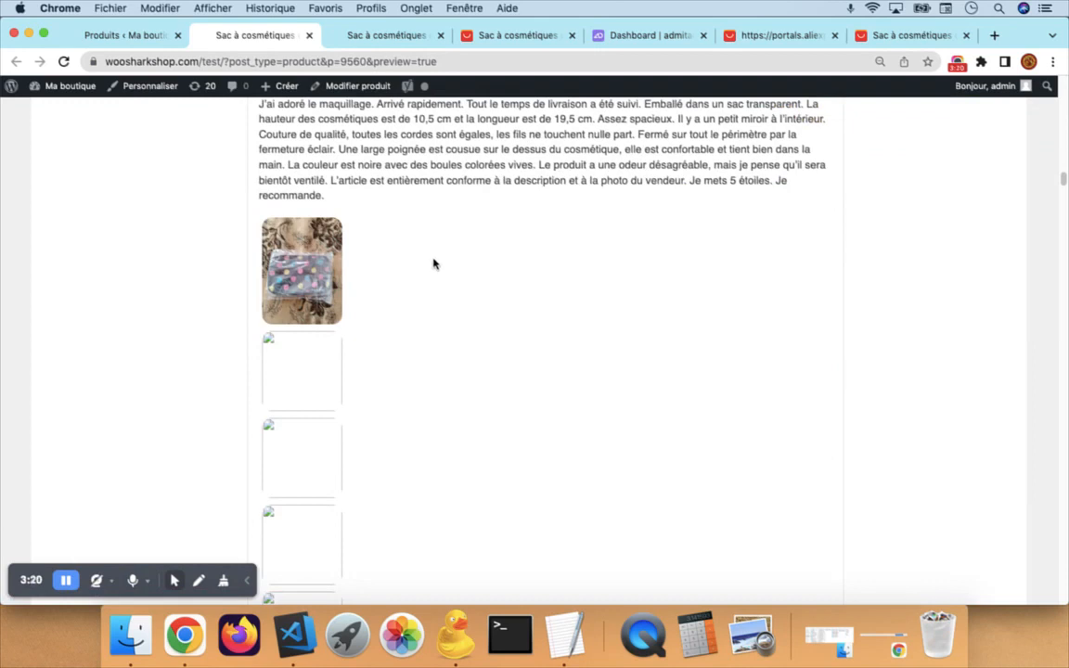
scroll(down, 3)
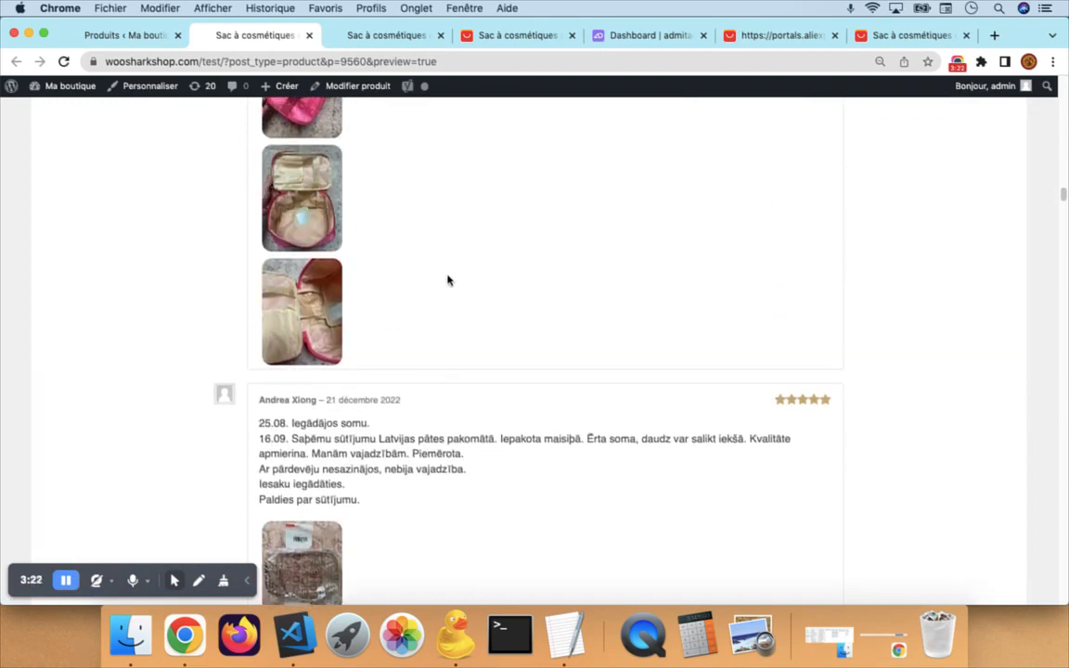
scroll(down, 3)
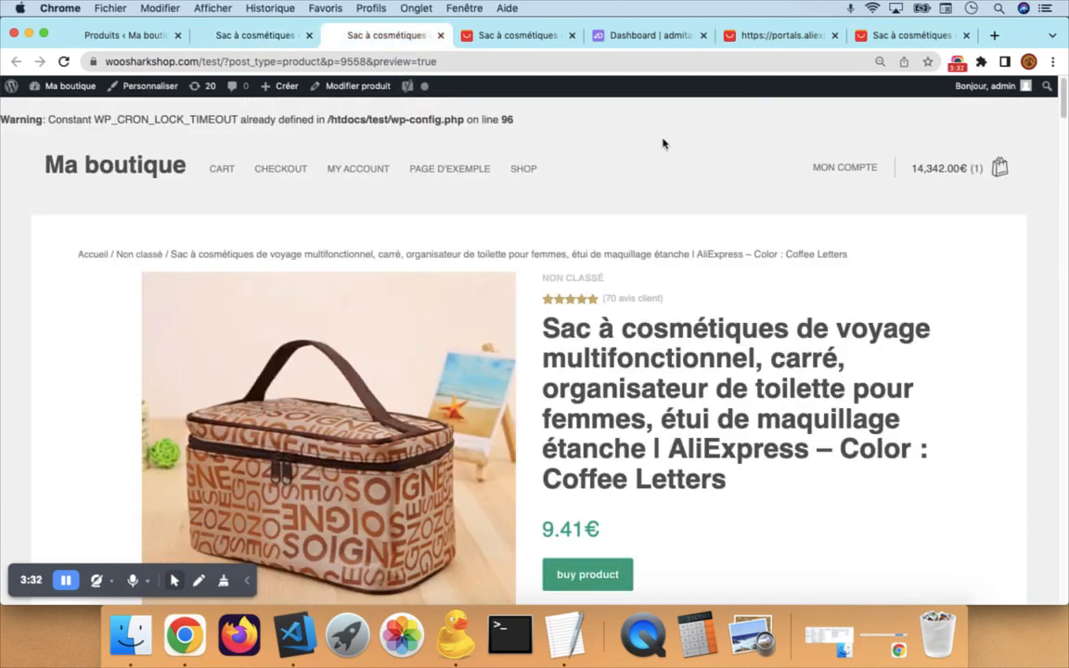
- Preview the bag in Pink Letter and Rose Red Letters on AliExpress, then return to the import table
scroll(down, 3)
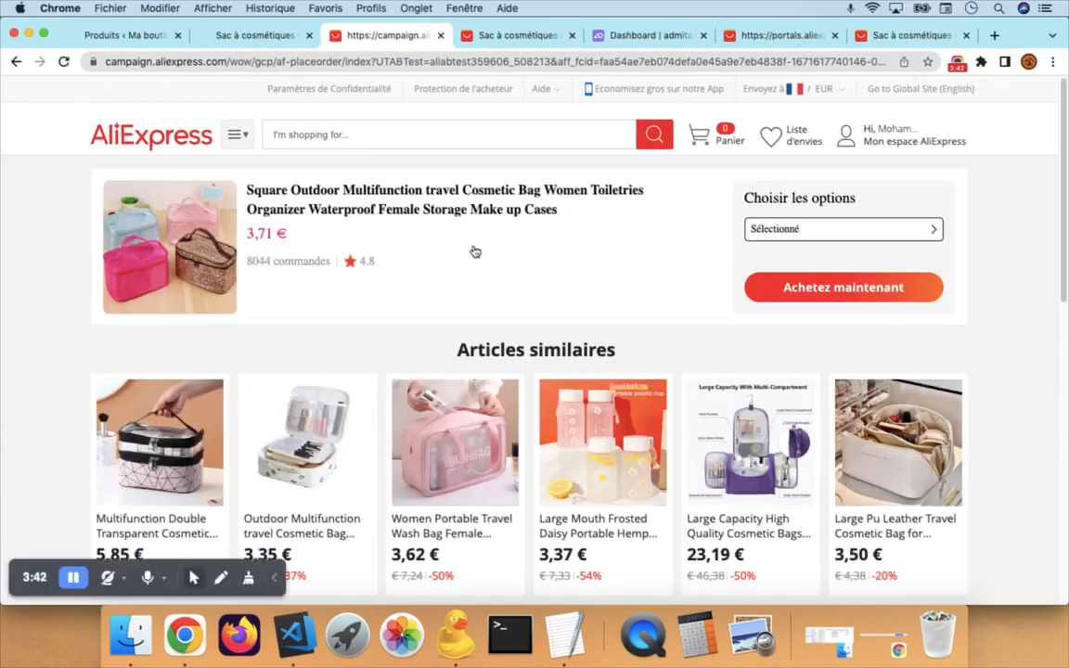
mouse_move(816, 239)
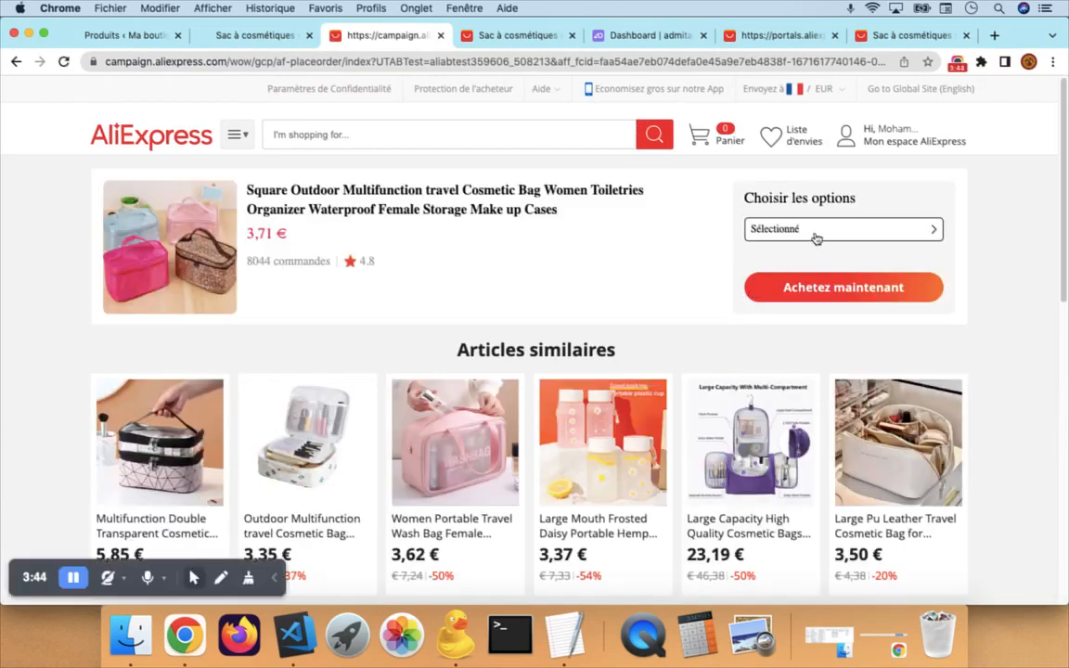
click(843, 230)
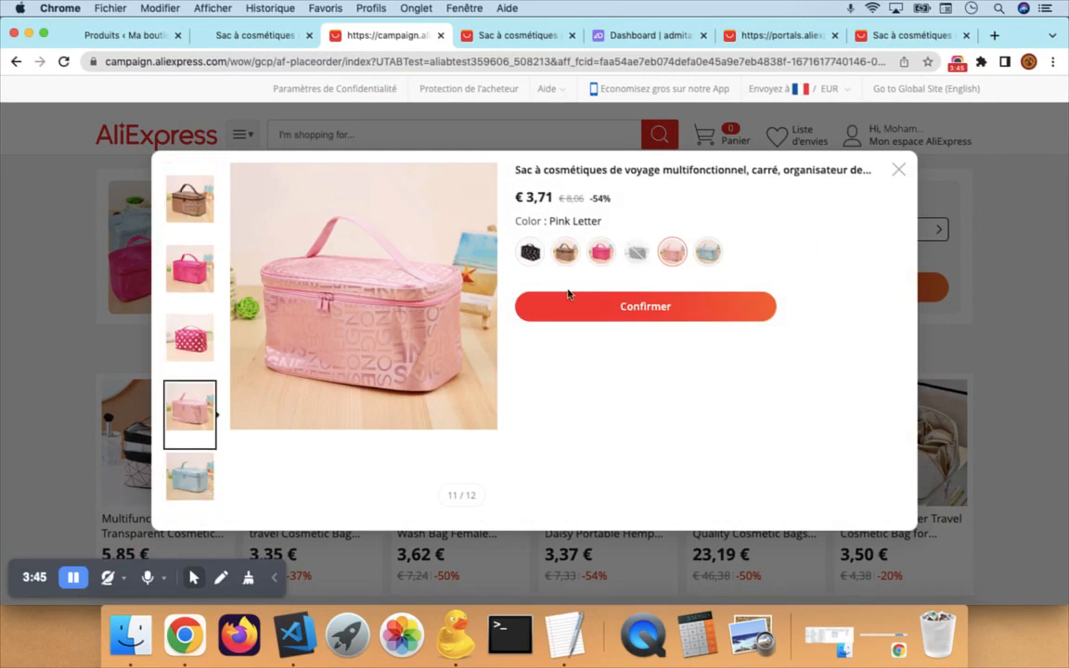
click(602, 252)
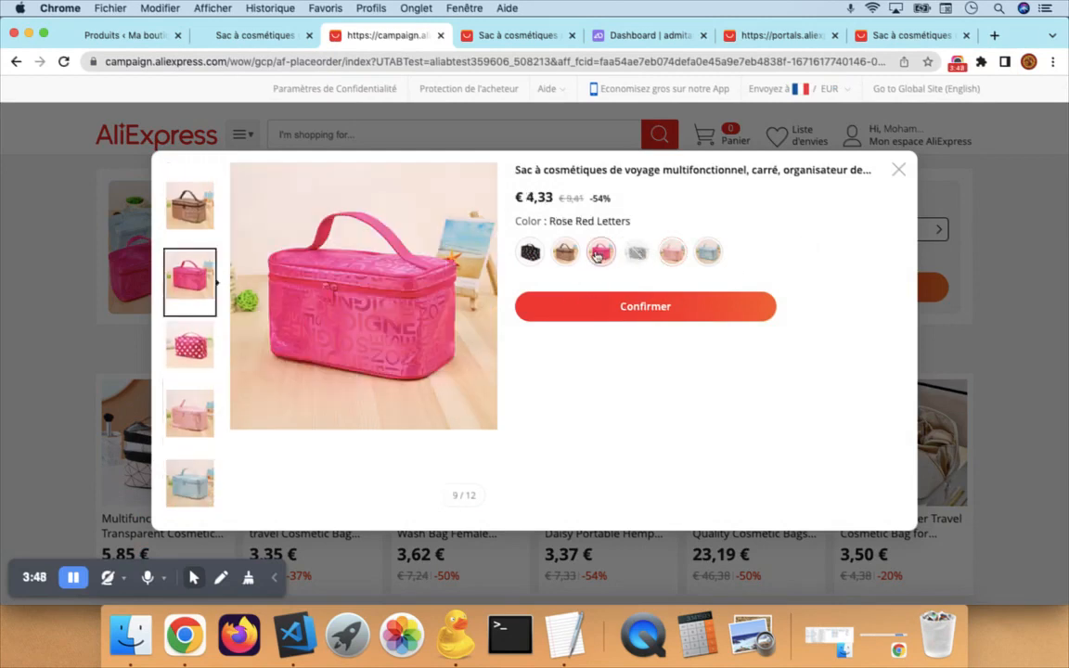
click(898, 168)
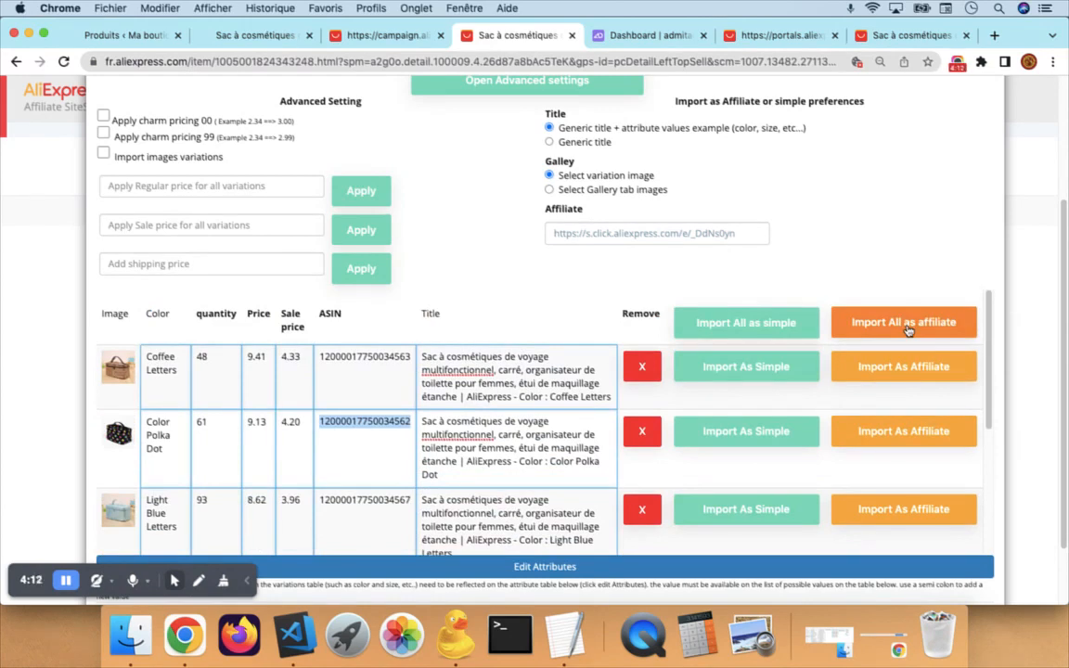
- Import all colour variations as affiliates and check Neon Dot, Rose Red Letters and Pink Letter drafts
click(904, 323)
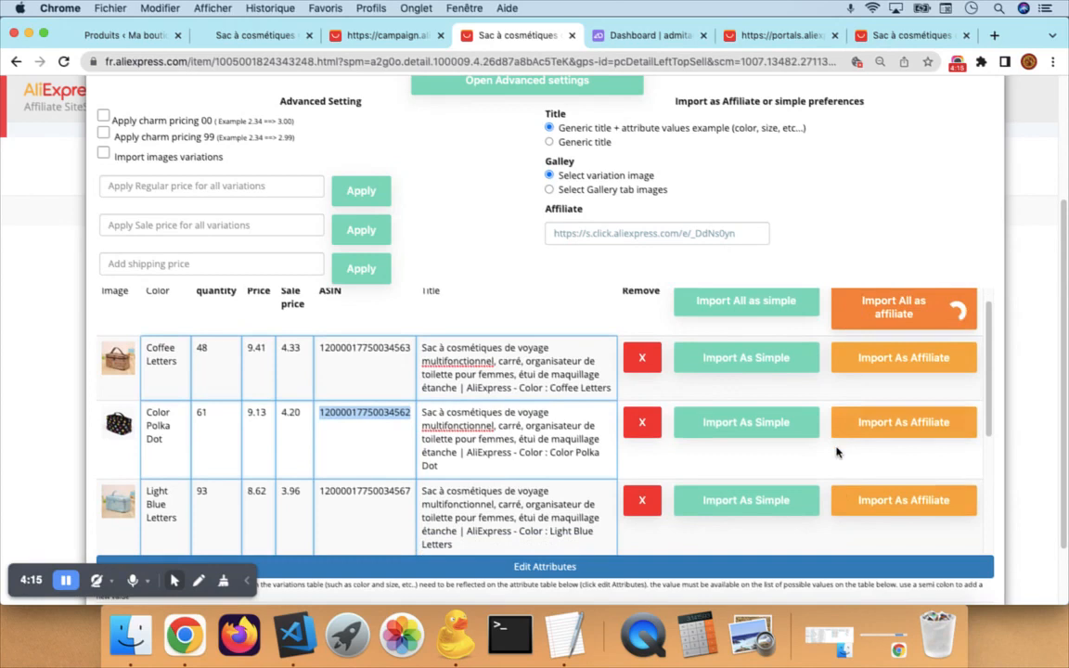
scroll(down, 3)
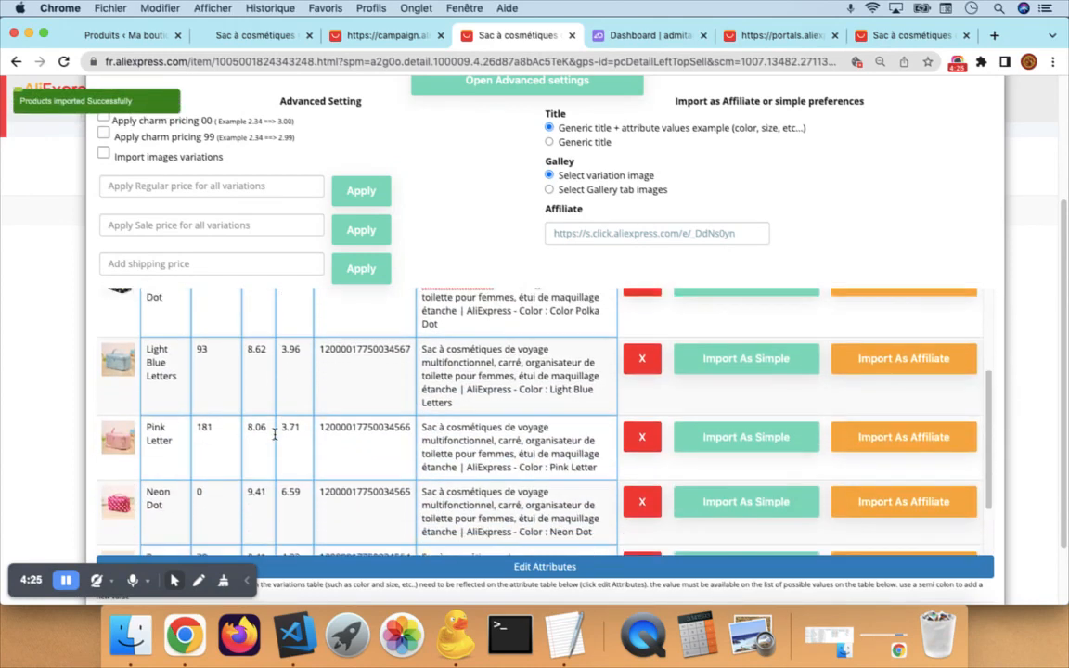
click(251, 35)
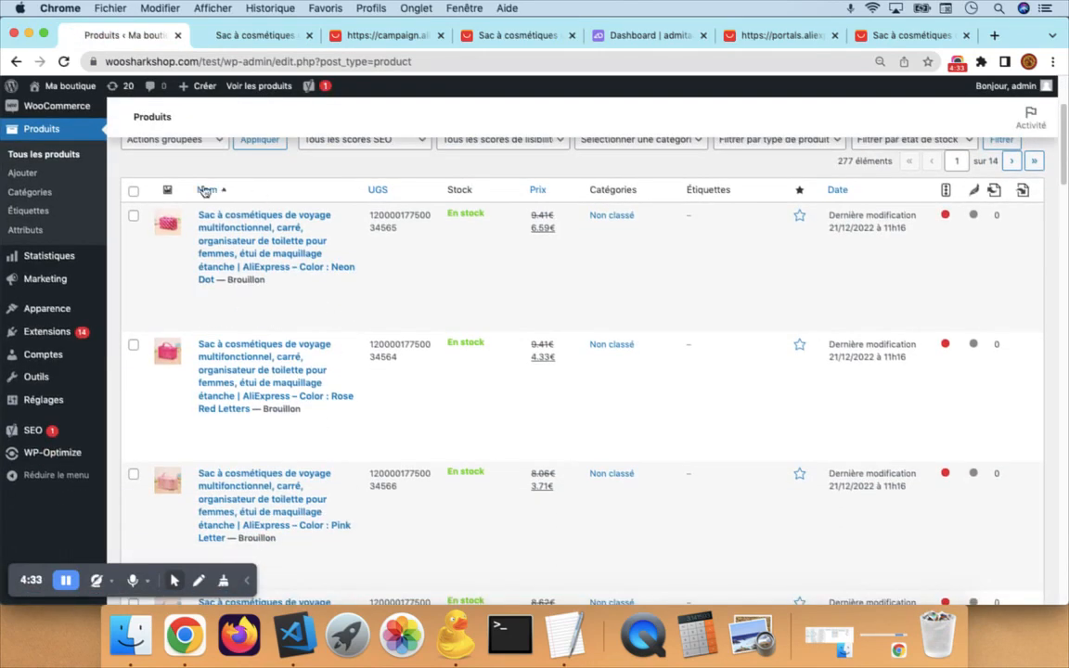
- Review the new draft bag variations in the All Products list, then return to the AliExpress import page
scroll(down, 3)
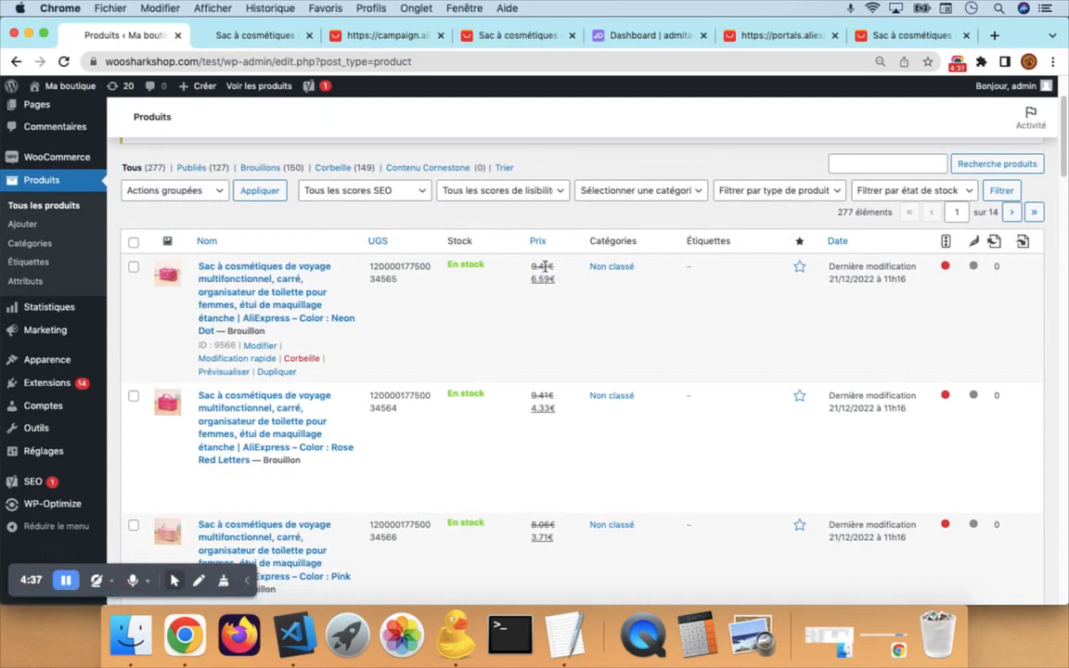
mouse_move(464, 327)
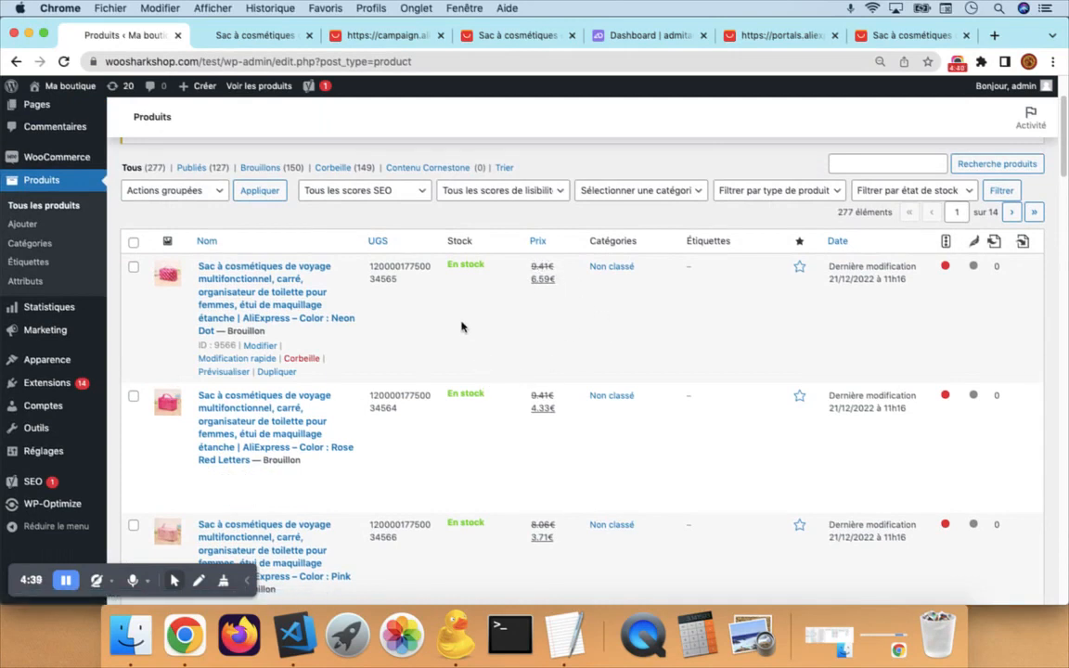
mouse_move(431, 353)
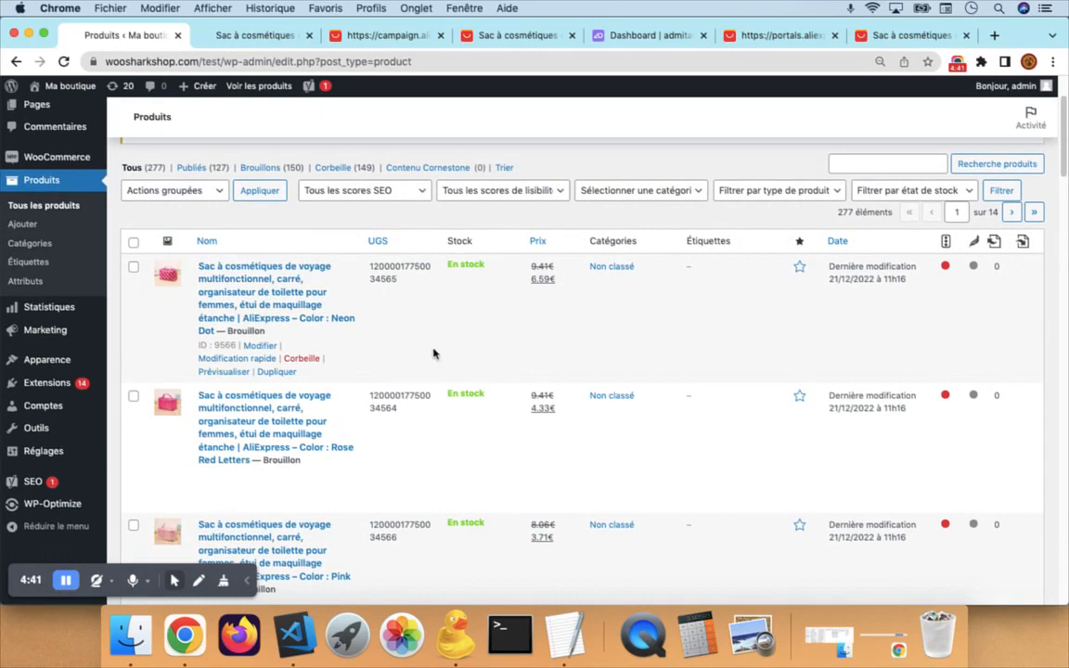
scroll(down, 3)
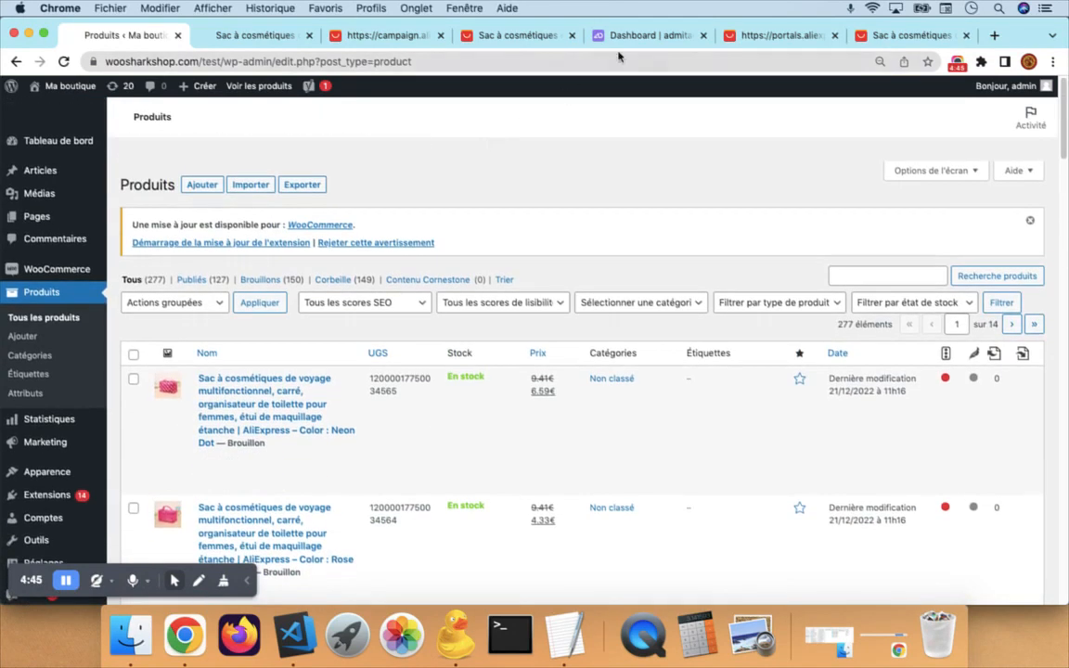
click(516, 35)
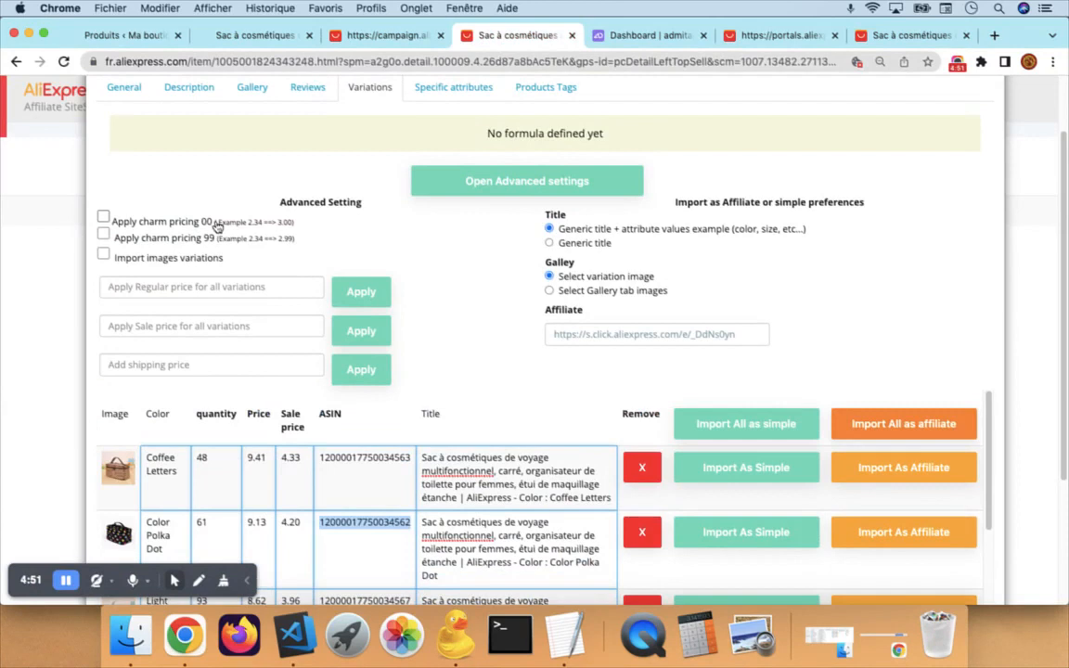
- Apply charm pricing 00 and 99 and add a shipping price of 2, repricing variations to 11.99 and 6.99
click(104, 215)
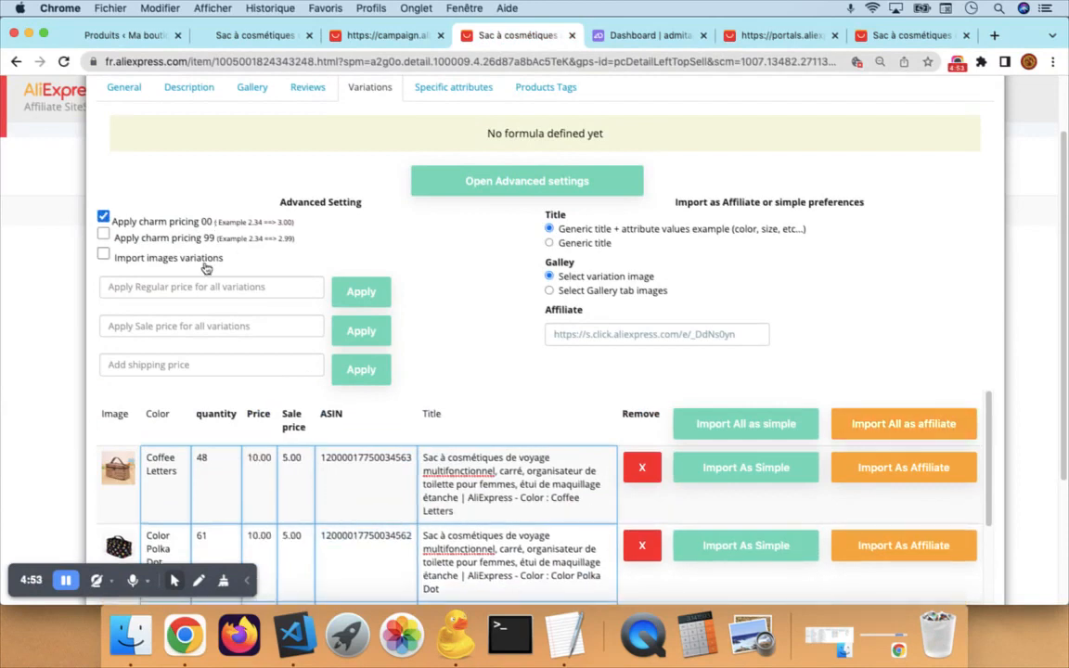
click(104, 233)
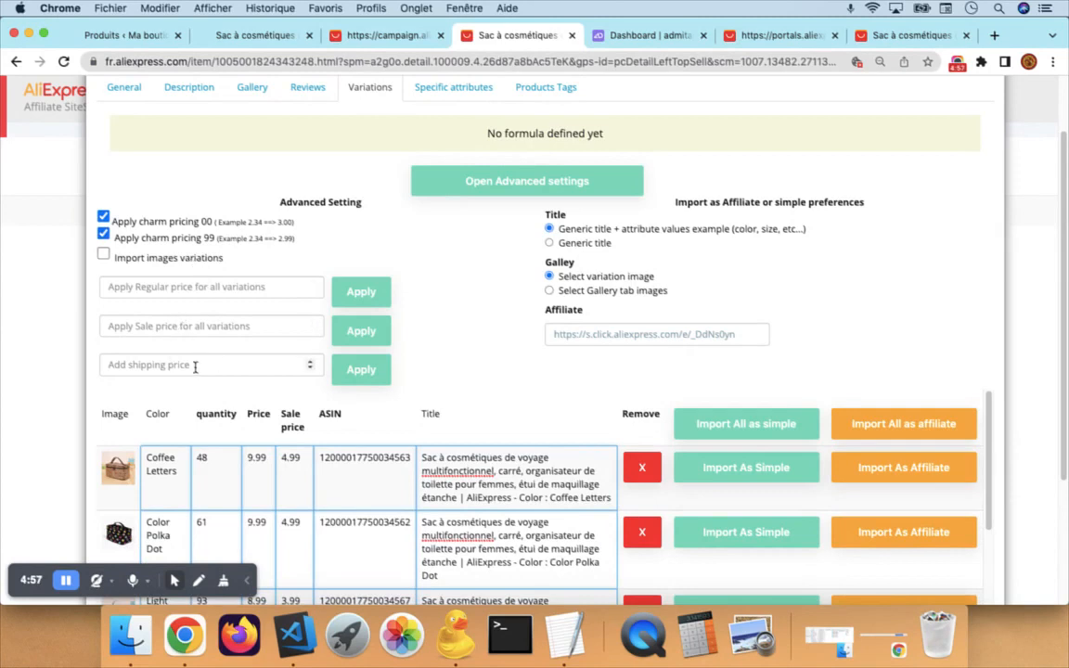
click(204, 363)
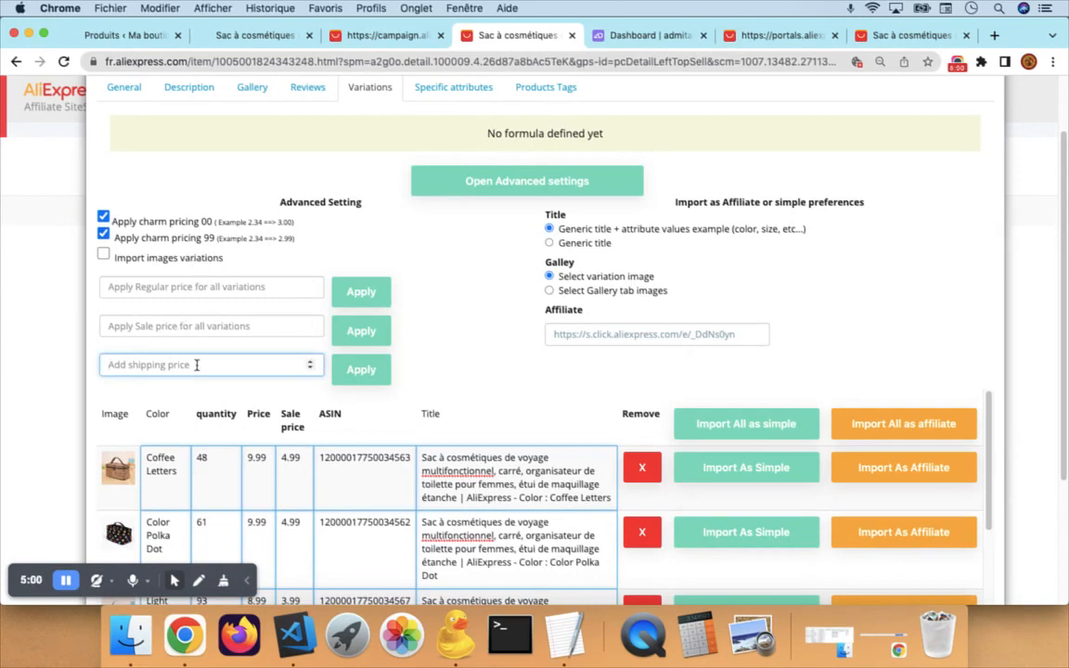
text(2)
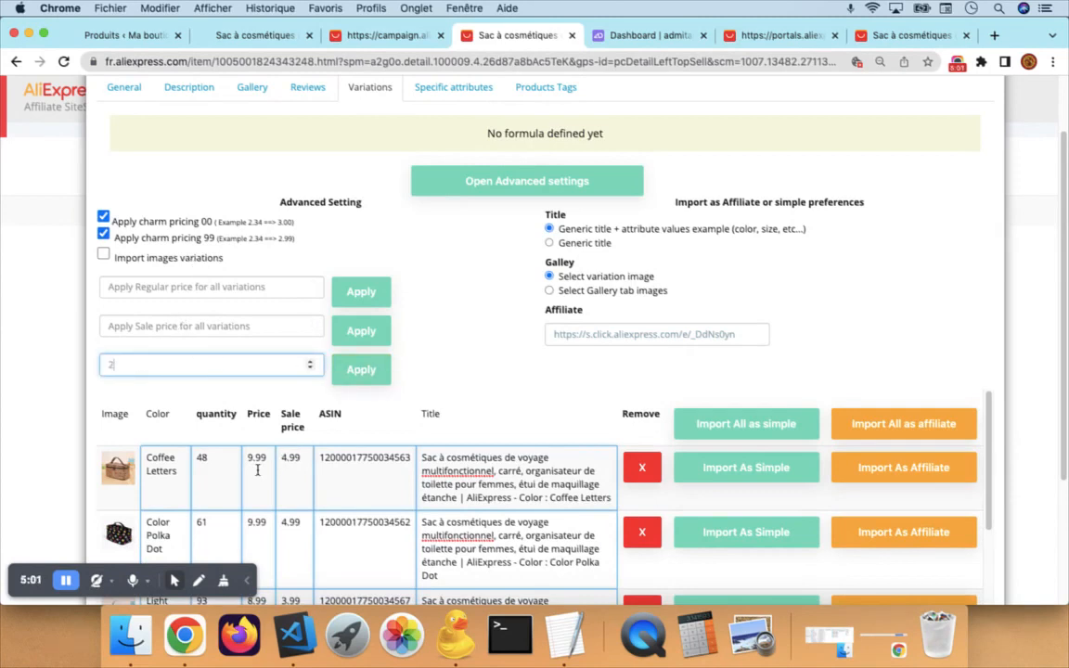
click(360, 369)
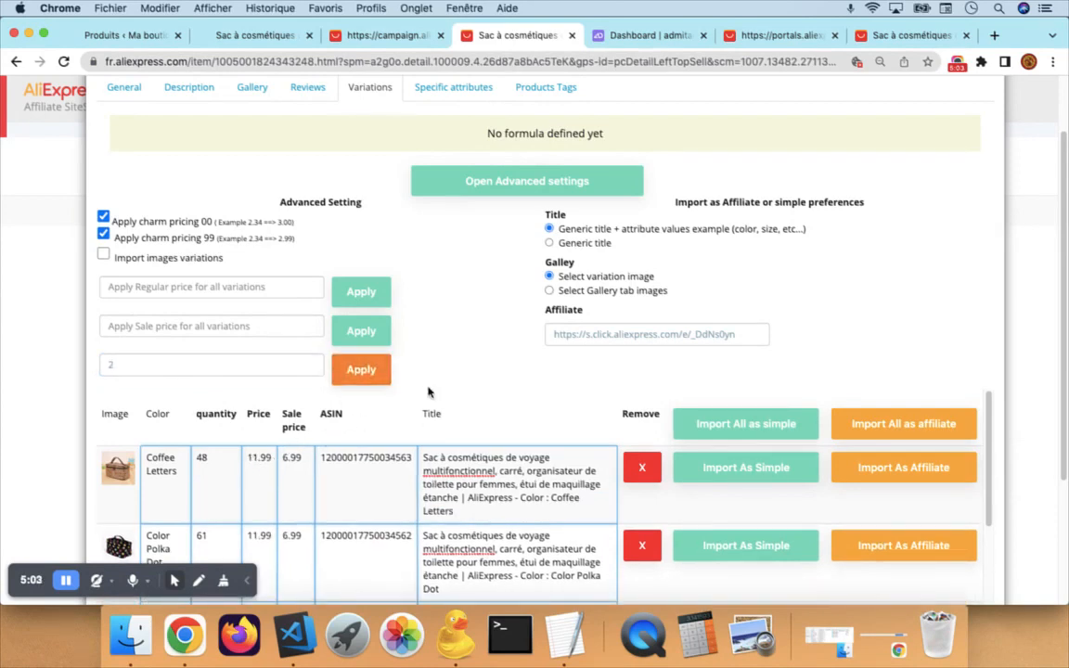
scroll(down, 3)
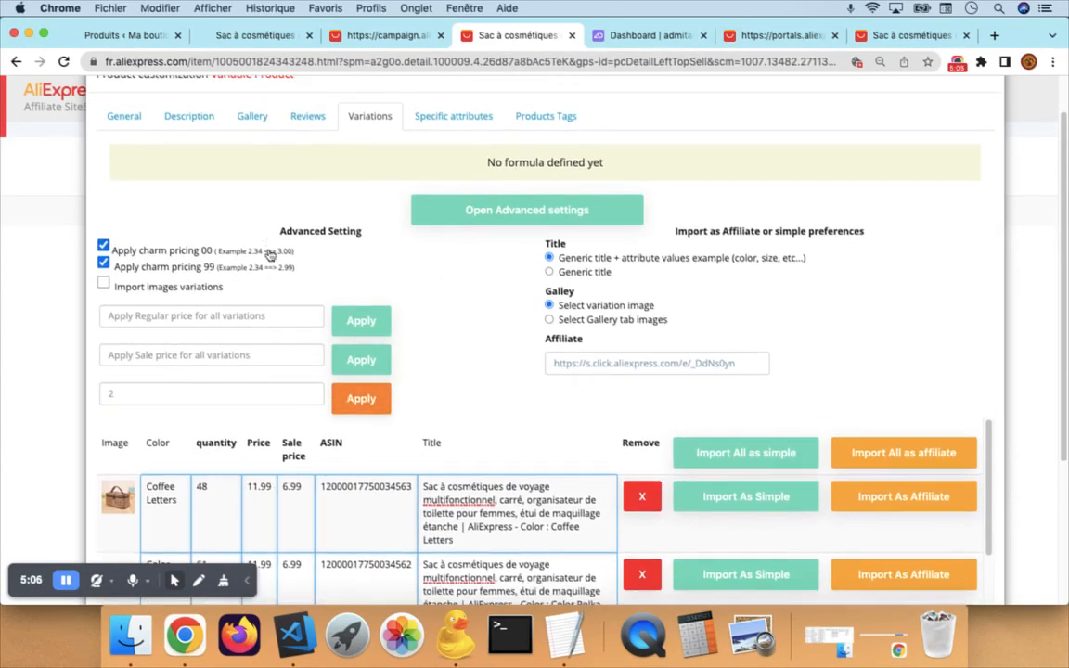
mouse_move(286, 295)
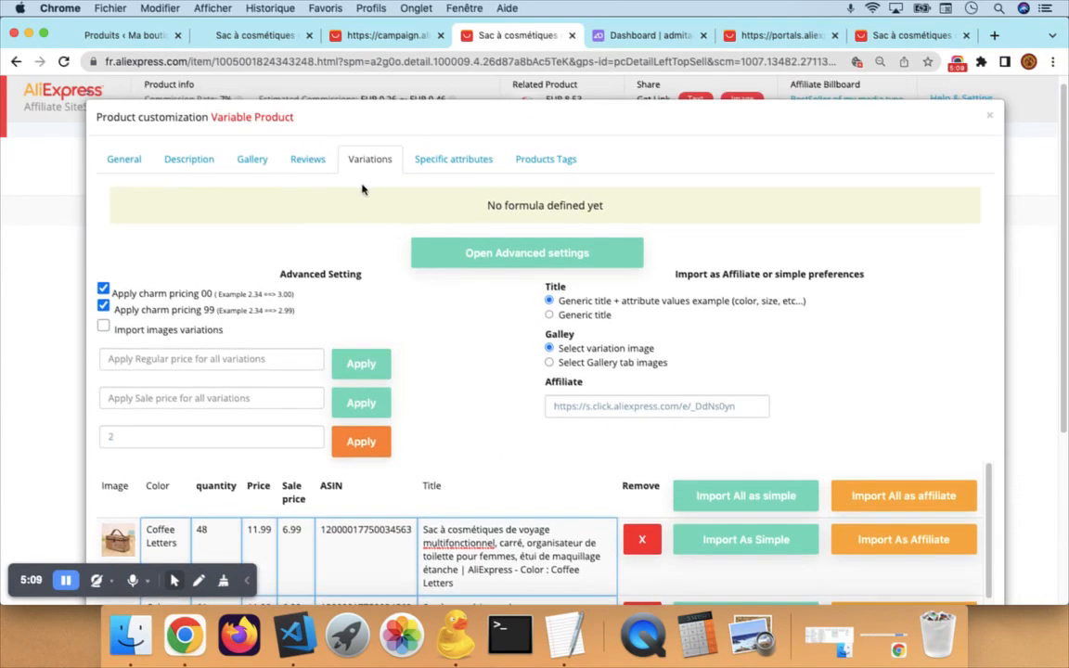
- Check the Specific attributes, Products Tags and Gallery images, then show the imported customer Reviews
click(453, 160)
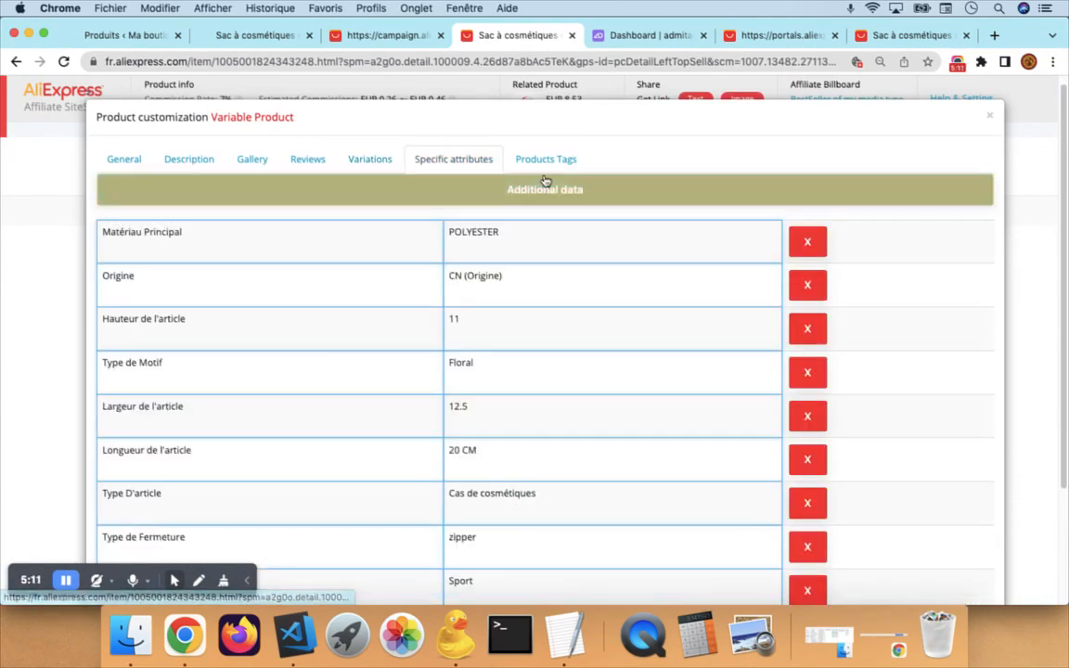
click(546, 159)
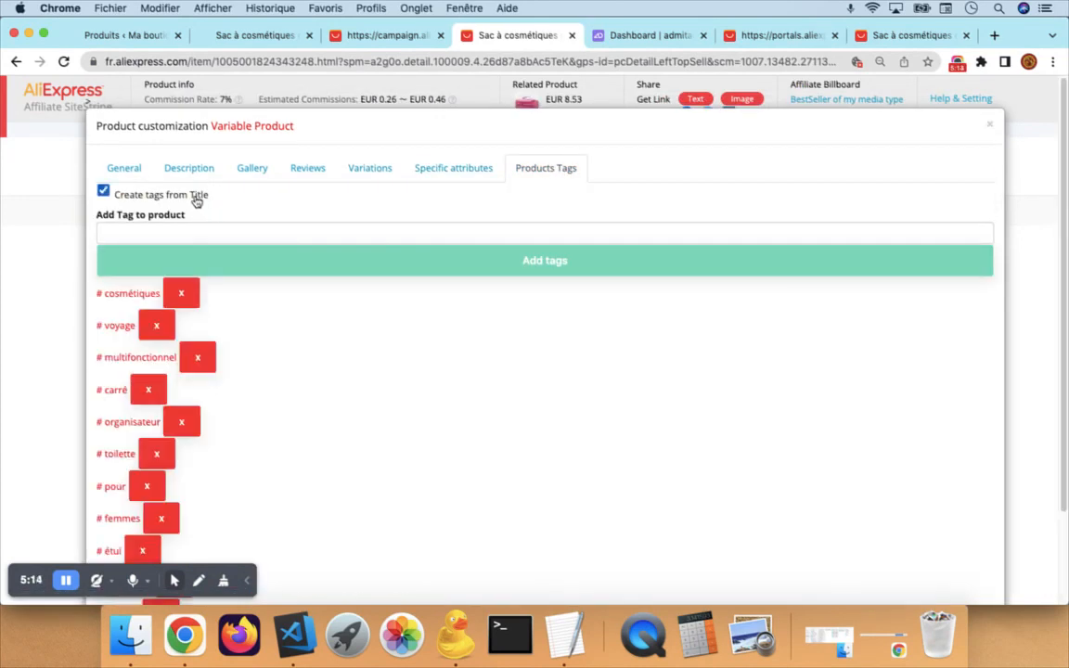
click(253, 167)
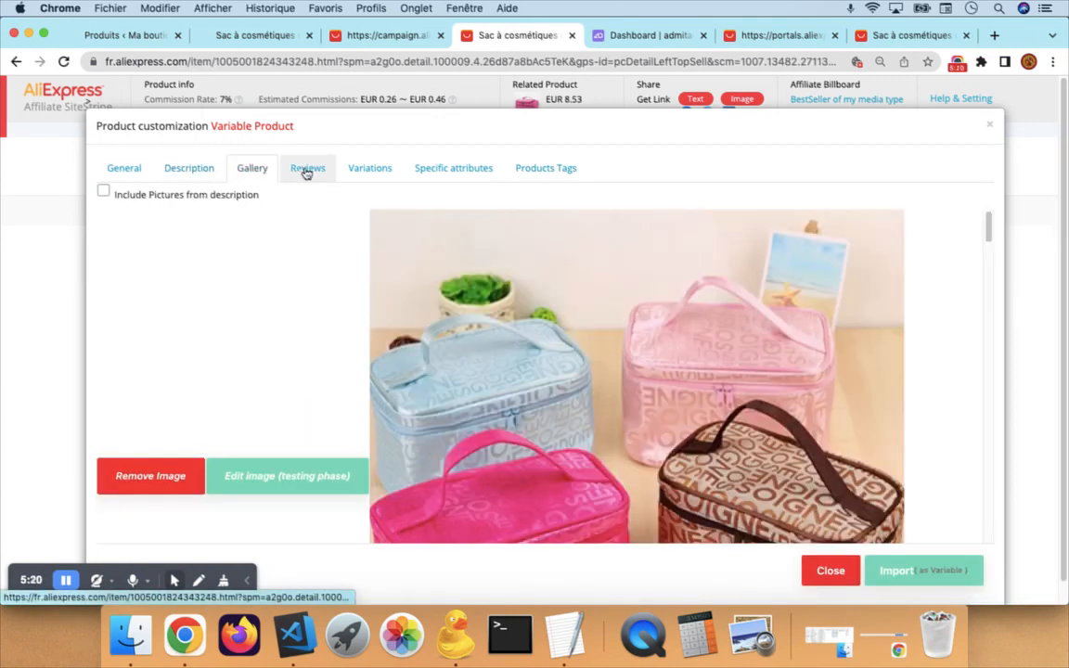
click(308, 167)
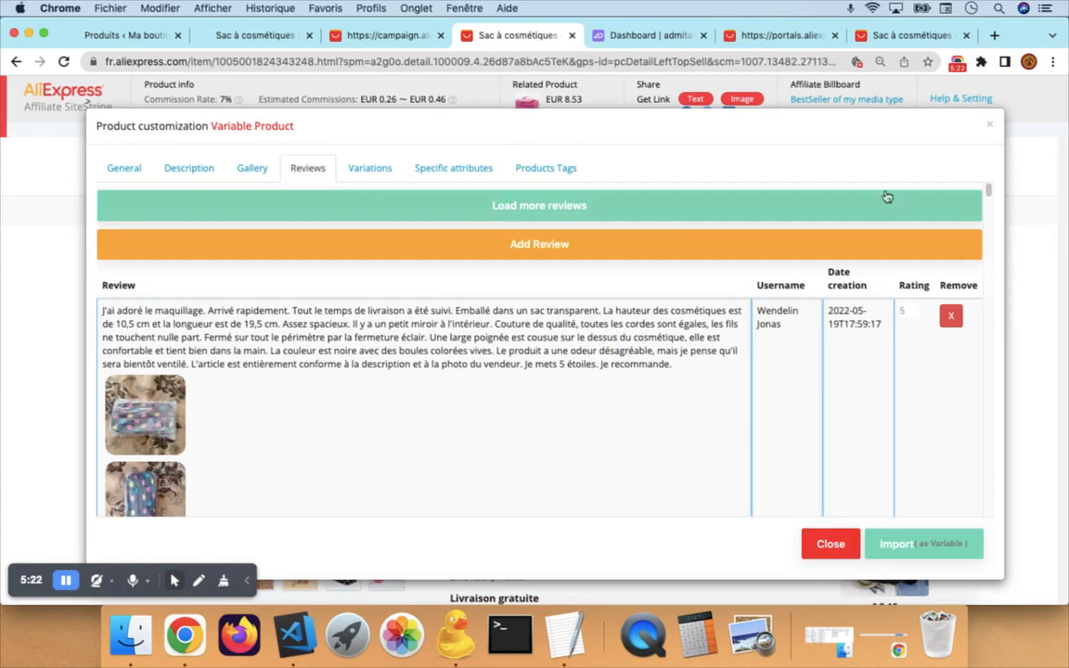